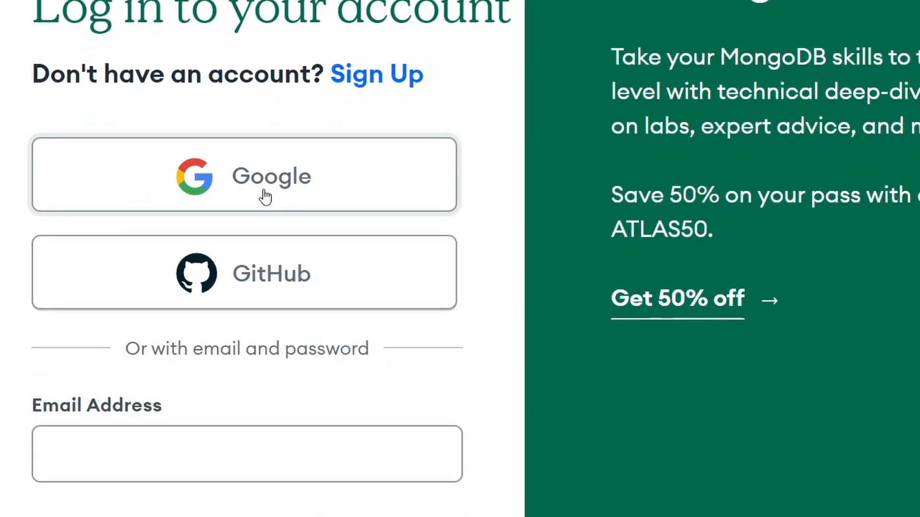
# Step: Review the Landing and Home routes in App.jsx, then search Google for react-oauth
pyautogui.click(270, 176)
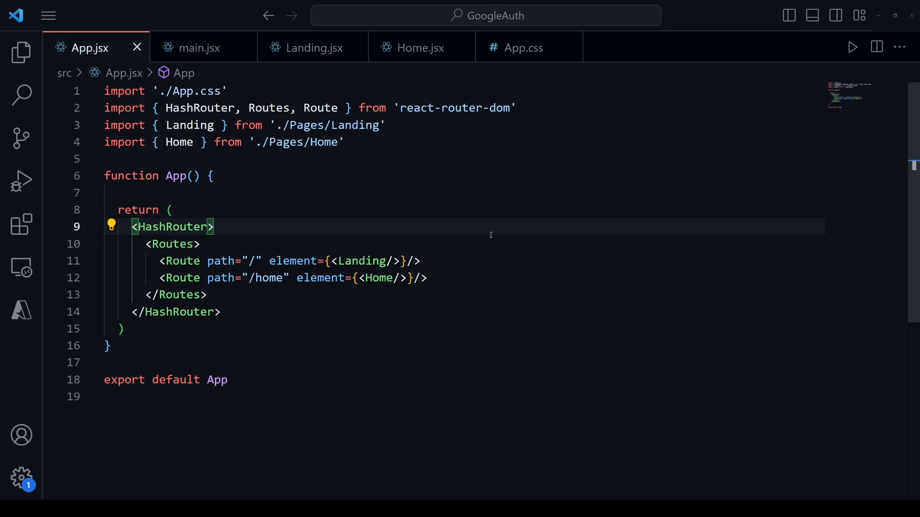
pyautogui.moveTo(208, 261); pyautogui.dragTo(420, 261)
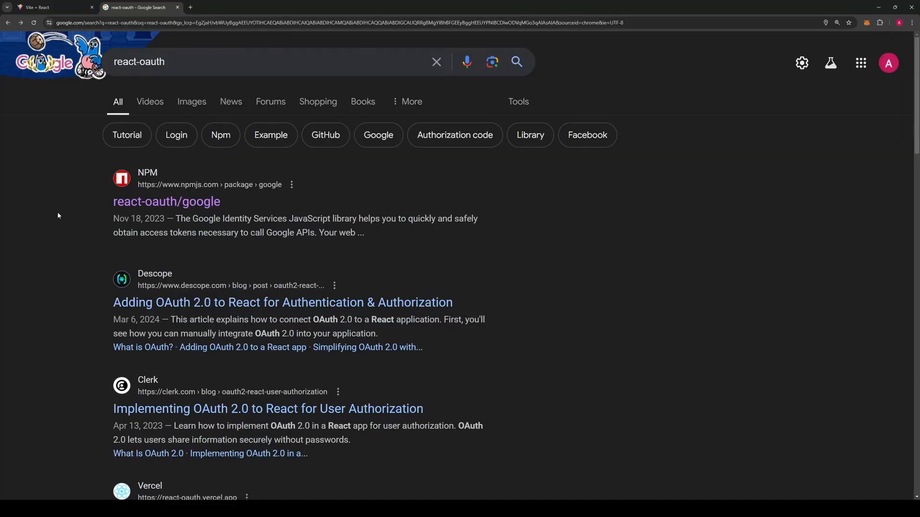
pyautogui.click(166, 201)
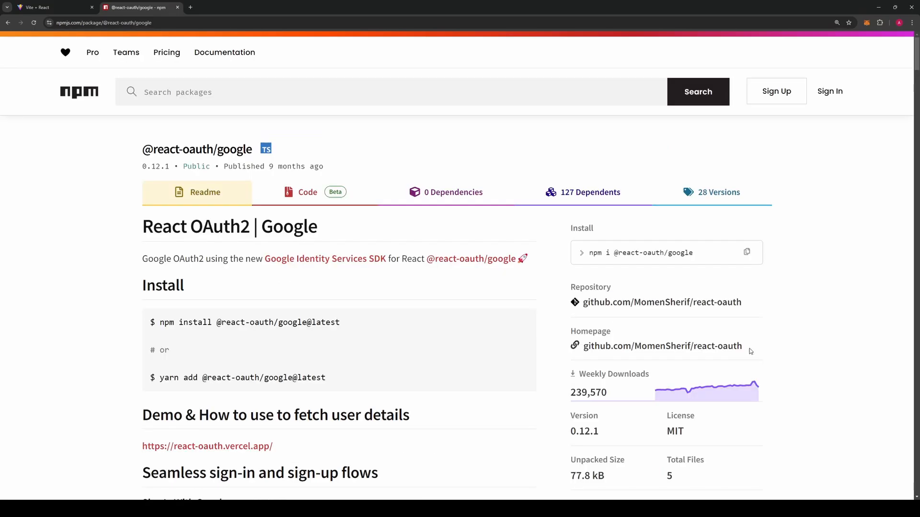
pyautogui.scroll(-3)
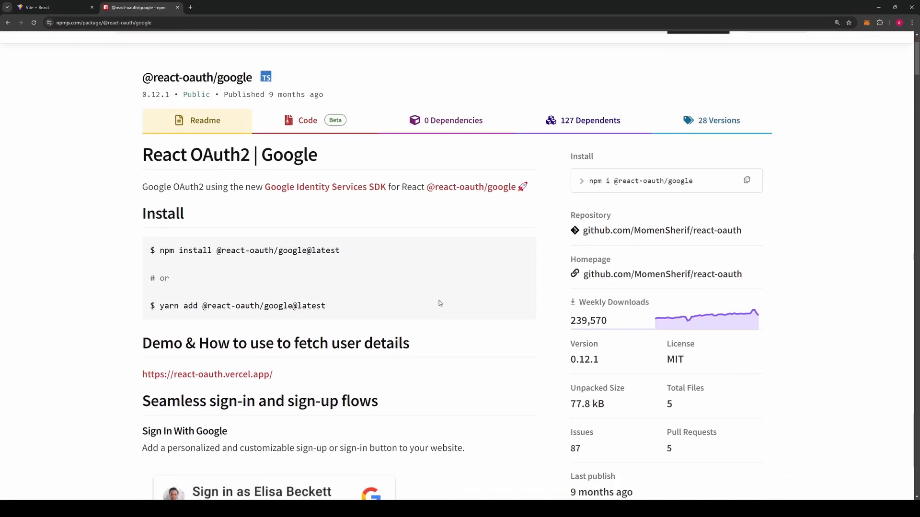
pyautogui.tripleClick(249, 251)
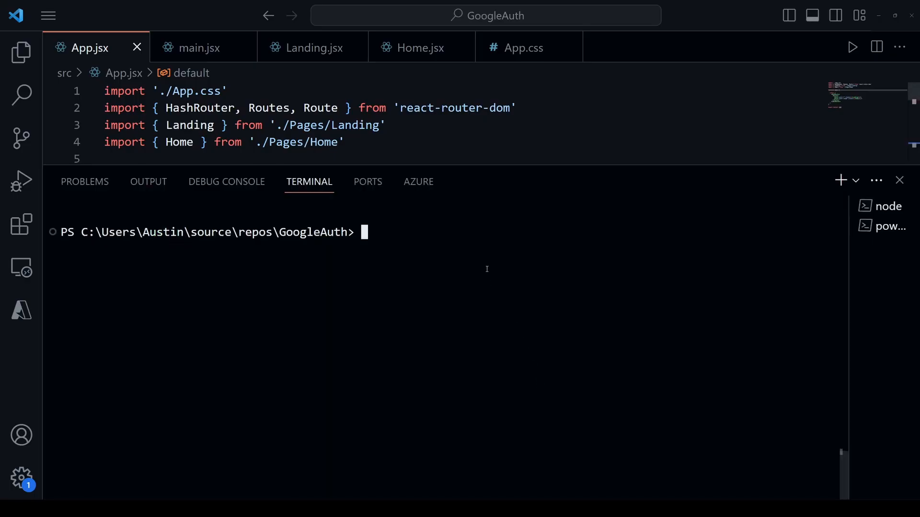
pyautogui.write('npm install @react-oauth/google@latest')
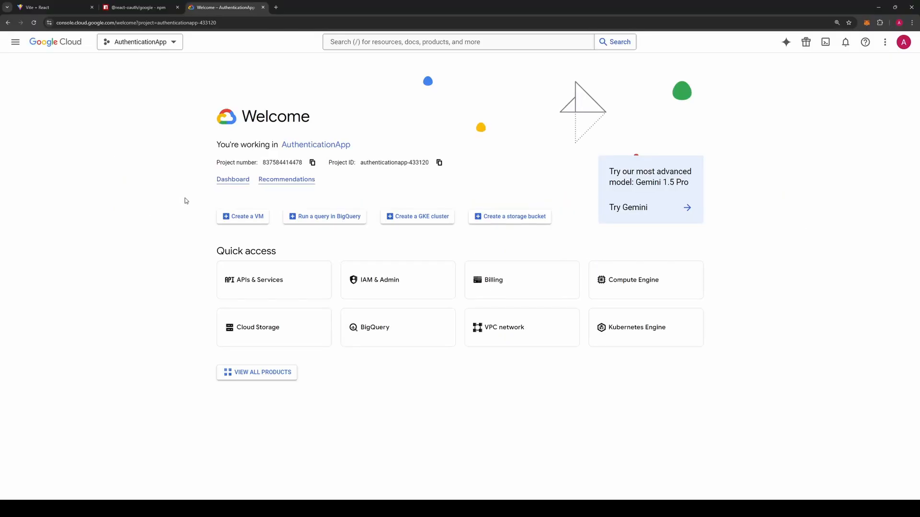
pyautogui.moveTo(159, 175)
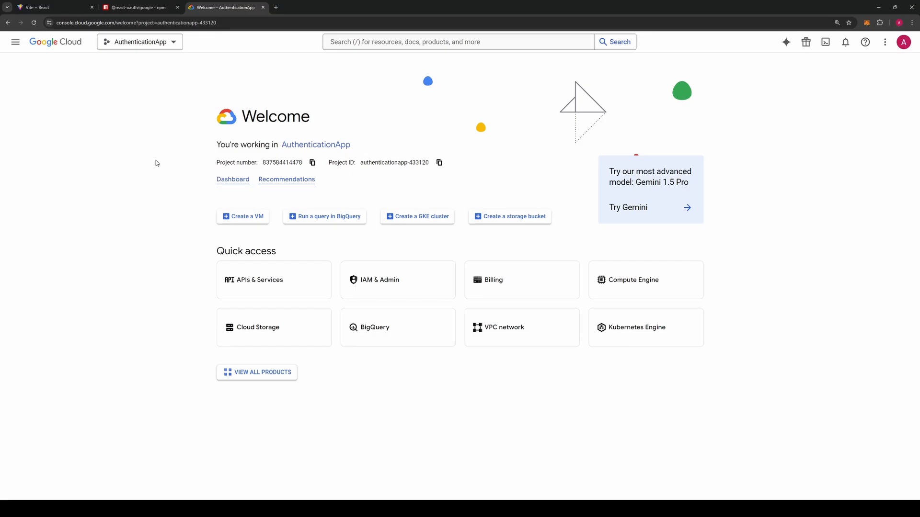
pyautogui.moveTo(141, 41)
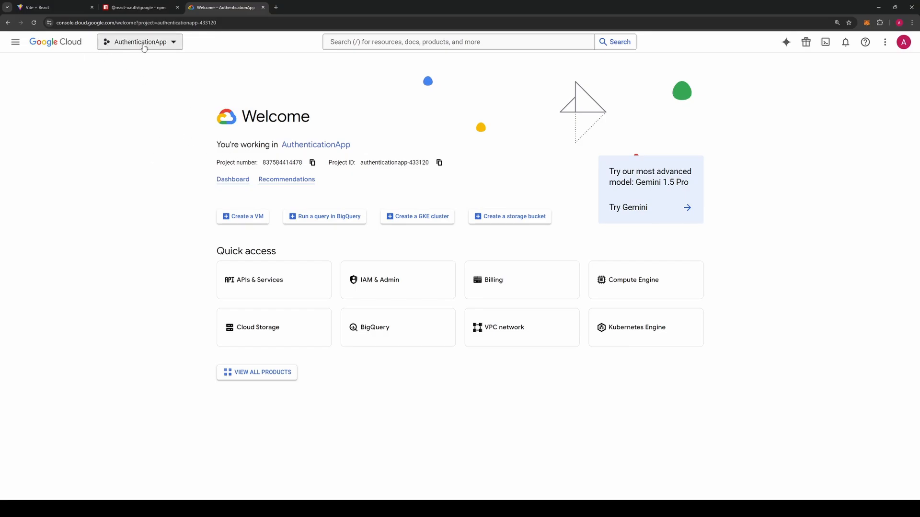
pyautogui.click(140, 41)
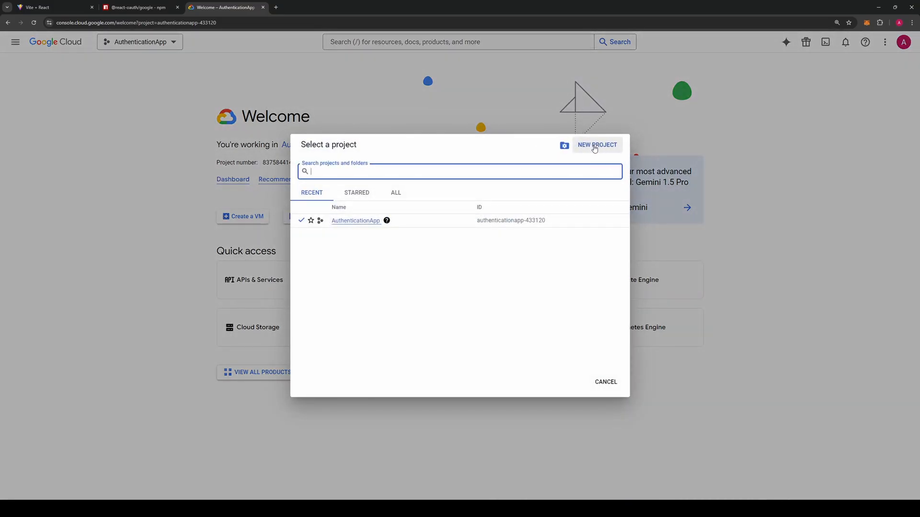
pyautogui.click(605, 382)
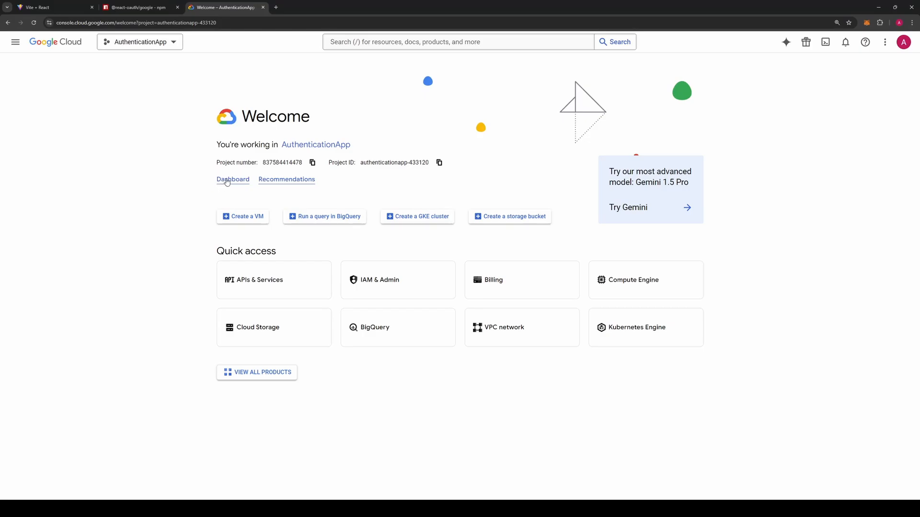
# Step: Navigate from the AuthenticationApp dashboard to APIs & Services Credentials
pyautogui.click(232, 179)
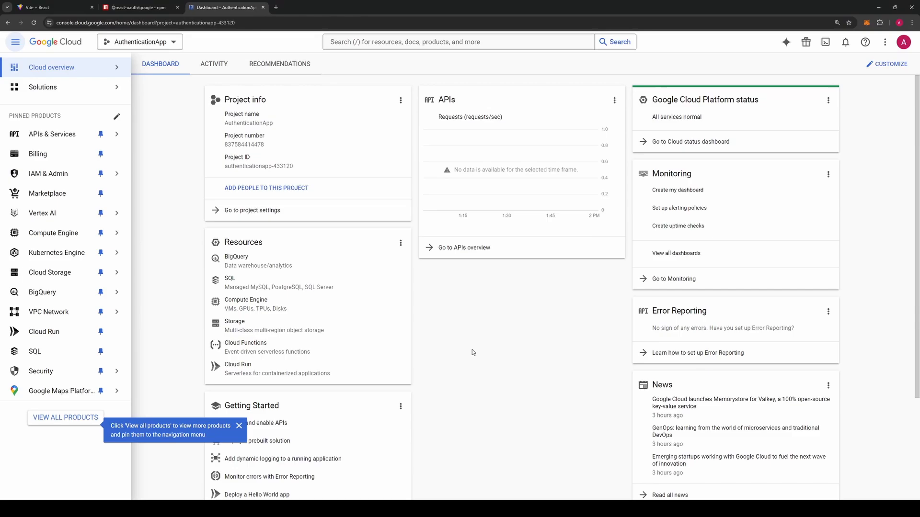
pyautogui.moveTo(498, 351)
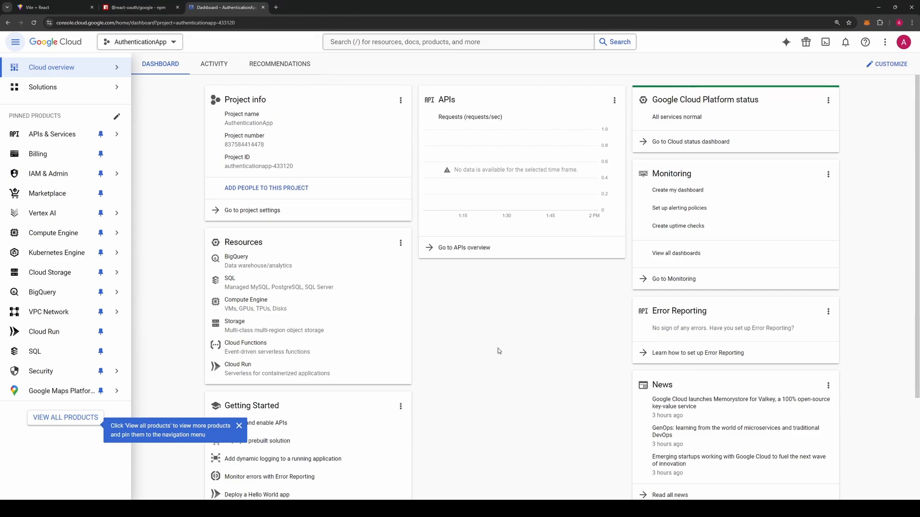
pyautogui.moveTo(493, 328)
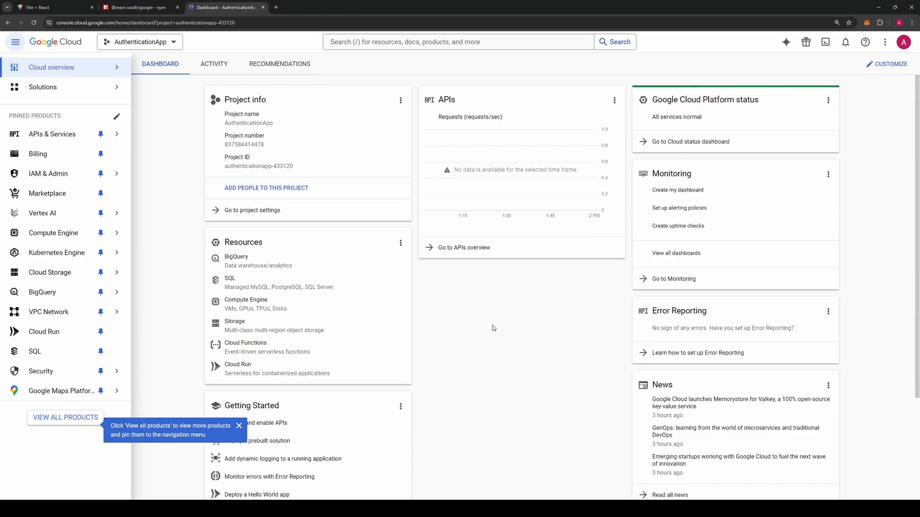
pyautogui.click(51, 134)
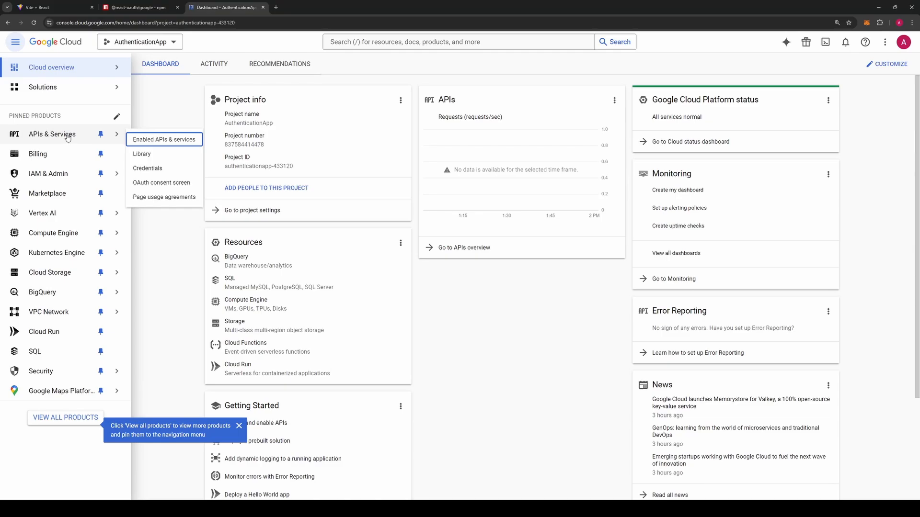
pyautogui.click(147, 168)
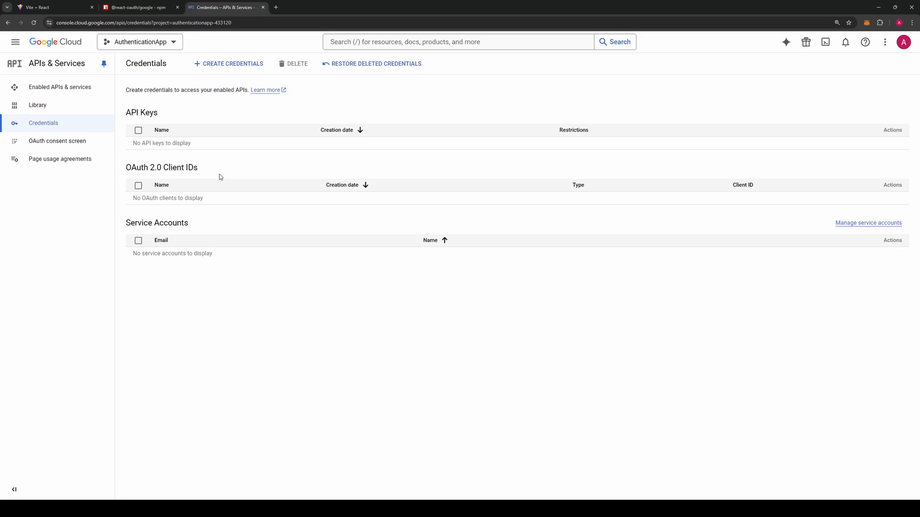
pyautogui.moveTo(223, 177)
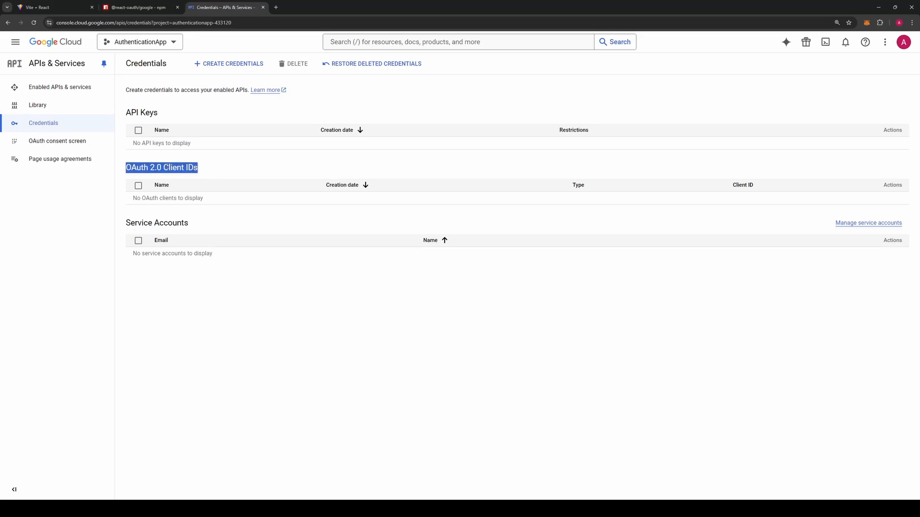
# Step: Reveal the + CREATE CREDENTIALS options, including OAuth client ID
pyautogui.click(214, 170)
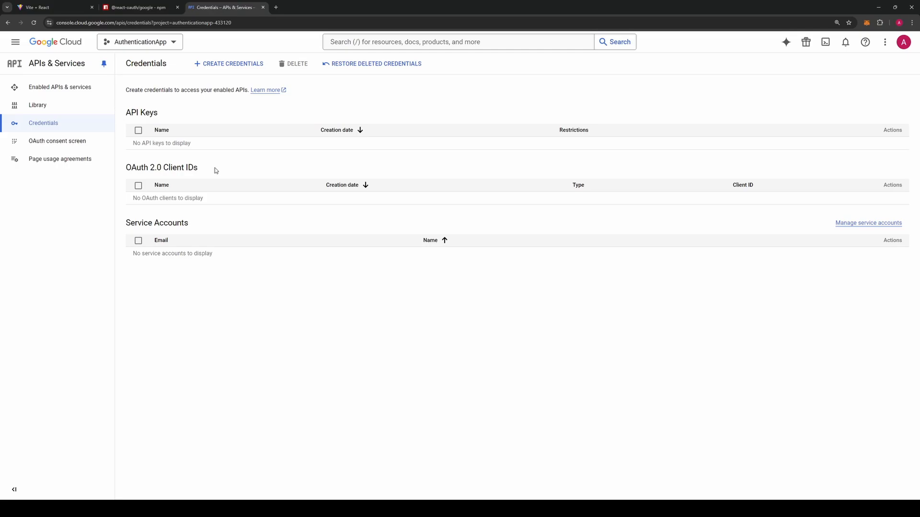
pyautogui.moveTo(254, 157)
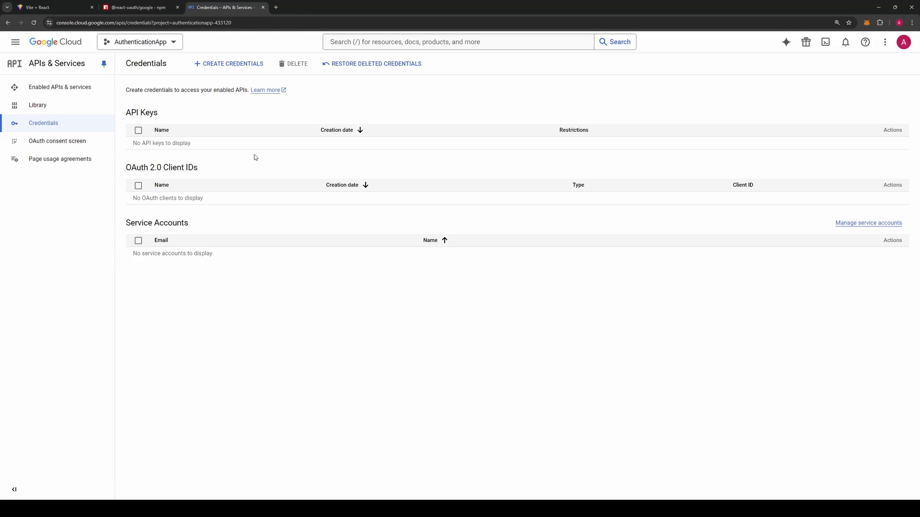
pyautogui.click(229, 63)
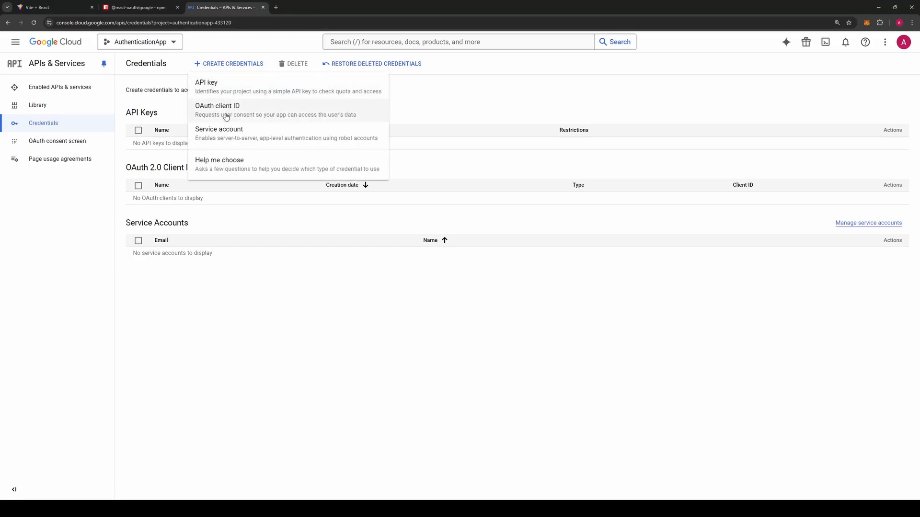
# Step: Start an OAuth client ID of type Web application named React App
pyautogui.click(218, 106)
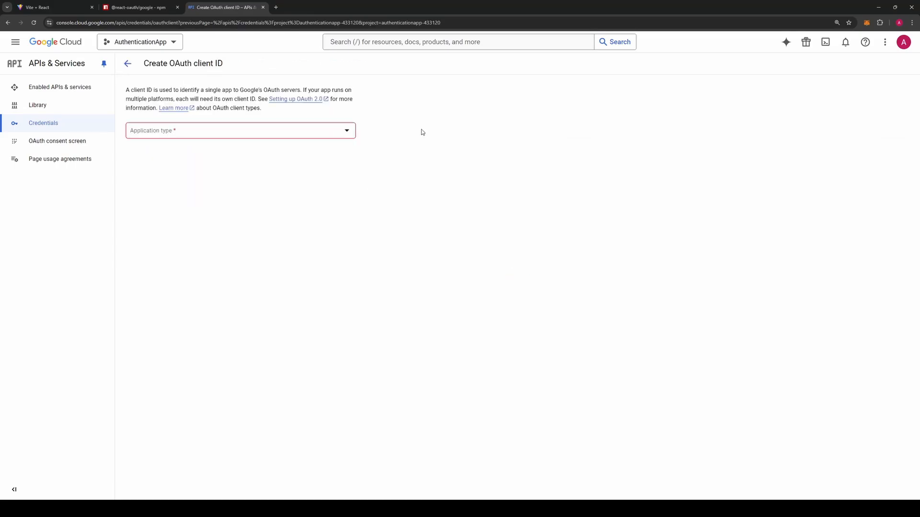
pyautogui.click(239, 131)
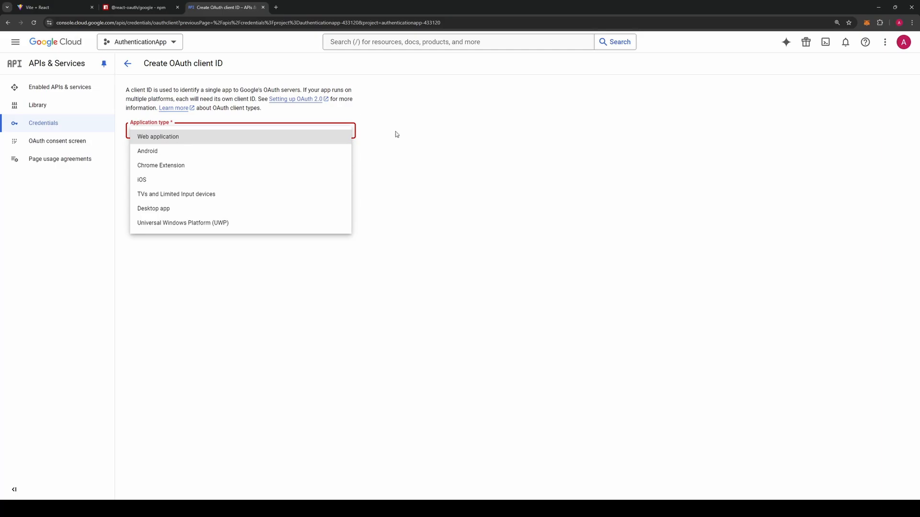
pyautogui.click(158, 136)
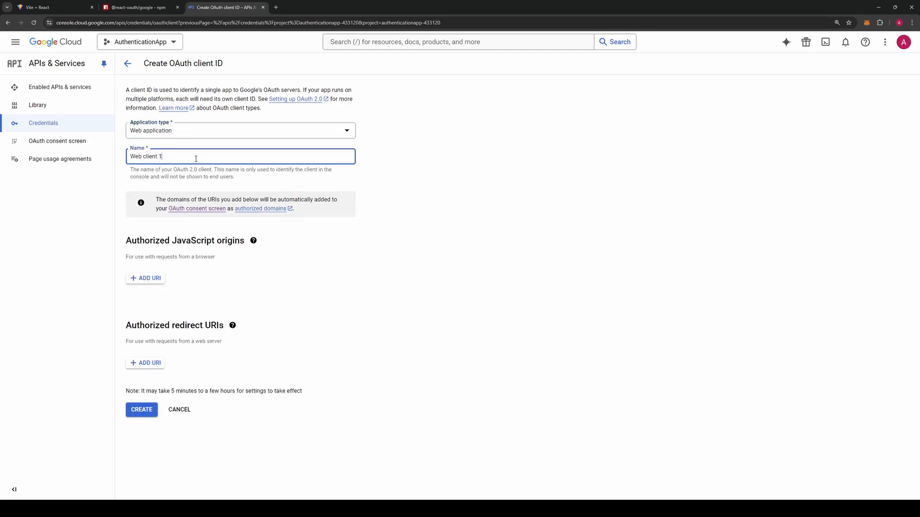
pyautogui.write('R')
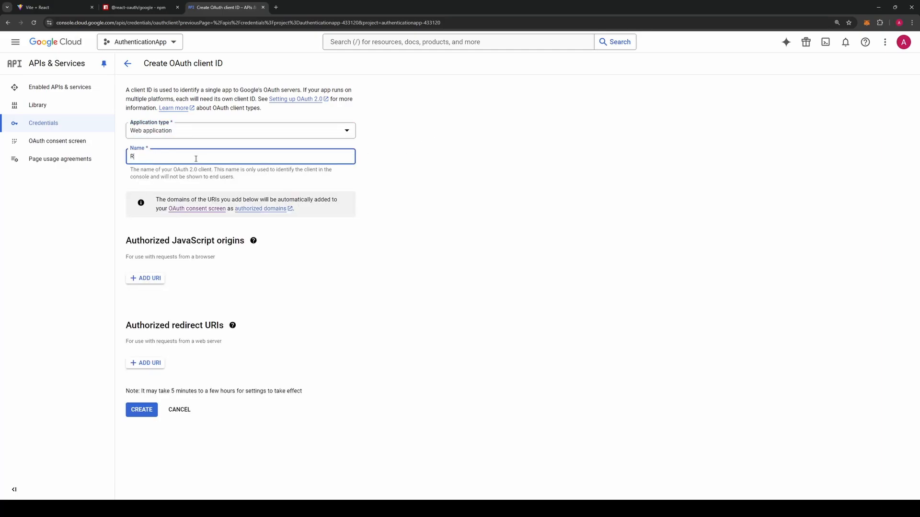
pyautogui.write('eact App')
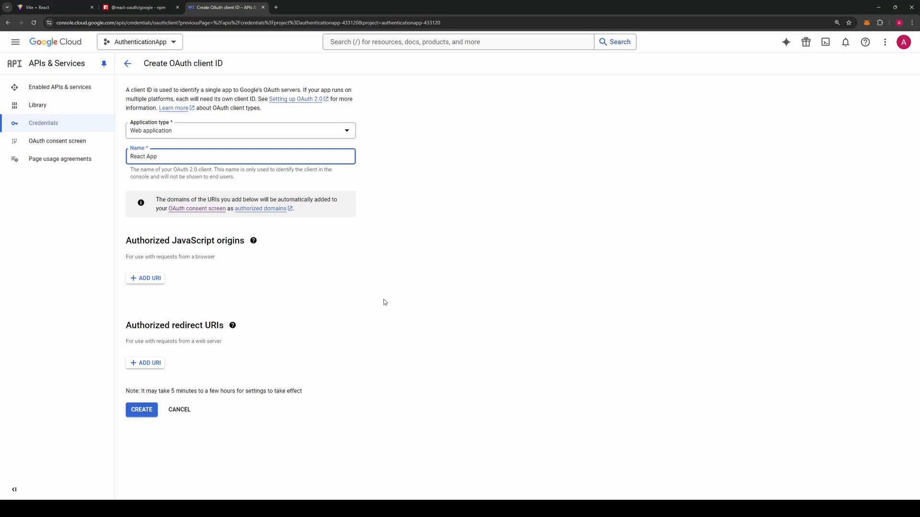
pyautogui.click(187, 269)
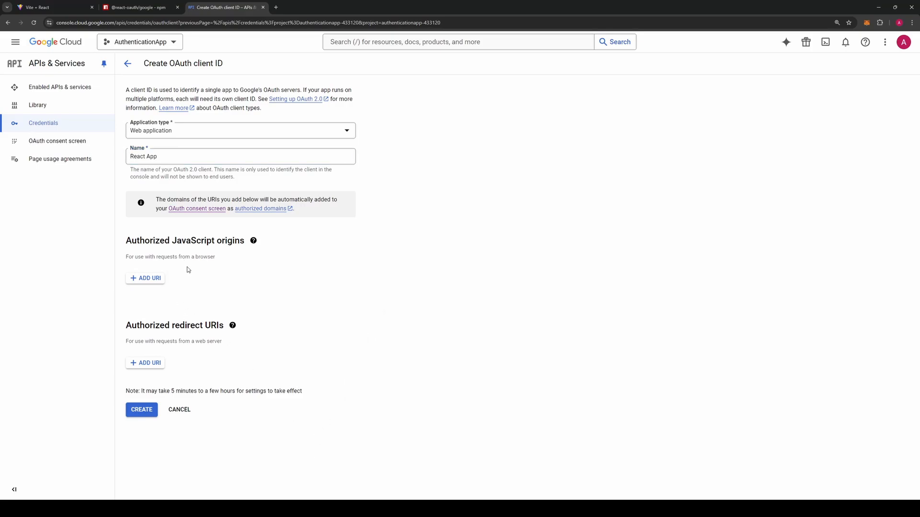
# Step: Add localhost JavaScript origins, including port 5173, and create the client
pyautogui.click(145, 278)
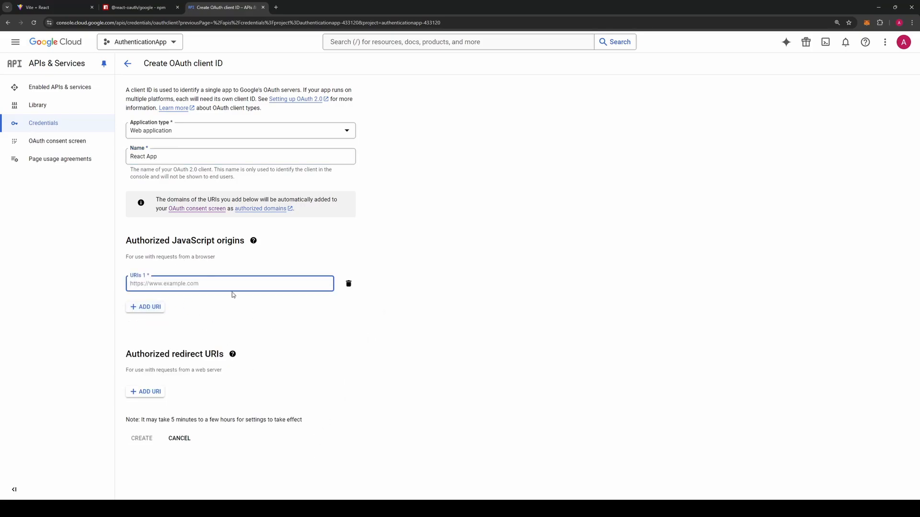
pyautogui.write('http://localhost')
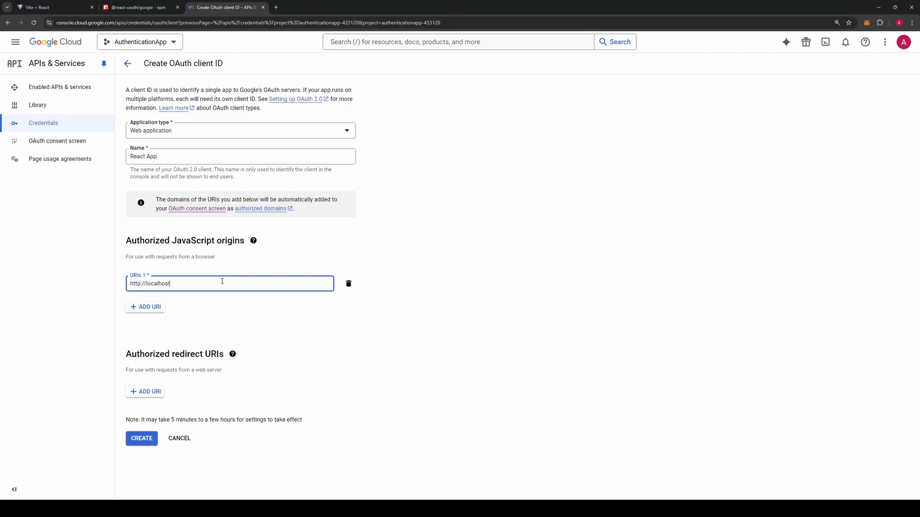
pyautogui.click(144, 306)
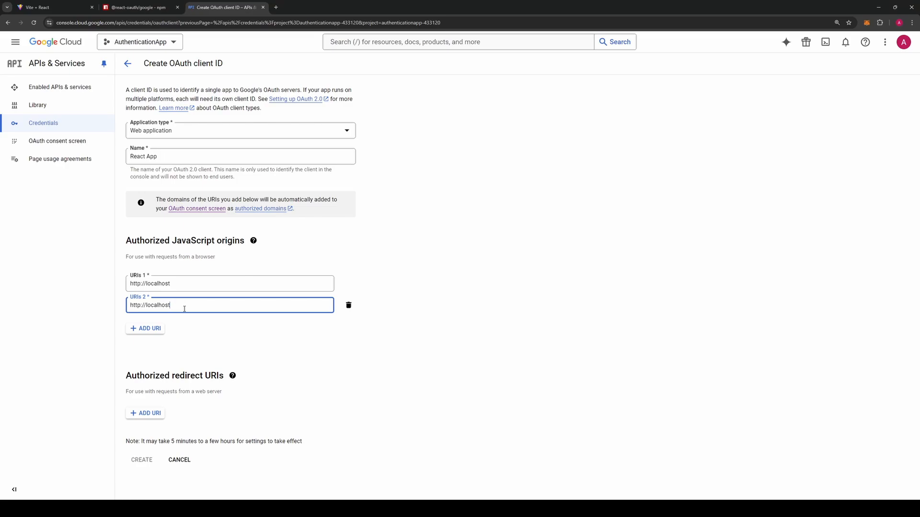
pyautogui.write(':5173')
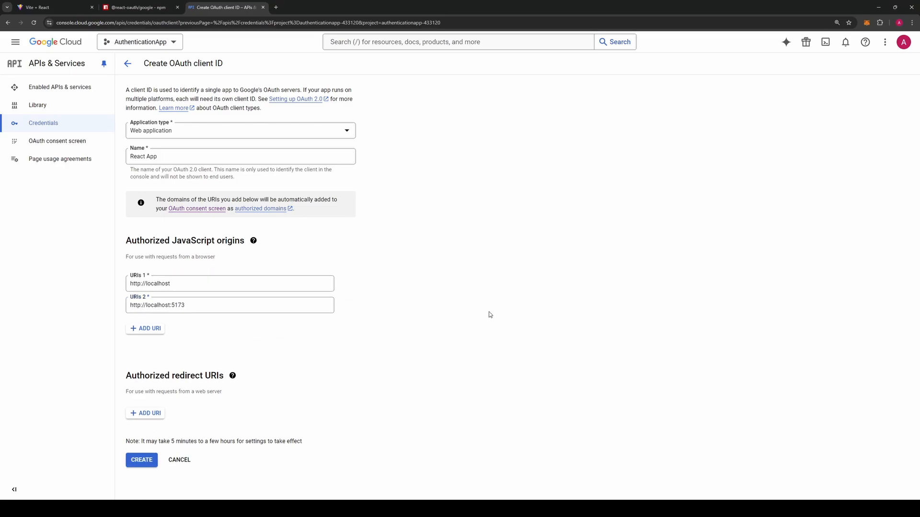
pyautogui.click(141, 460)
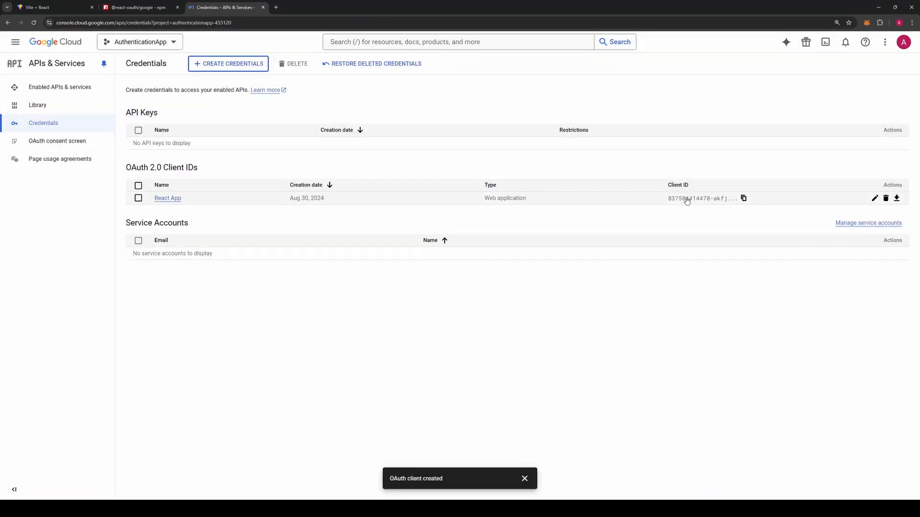
pyautogui.moveTo(701, 255)
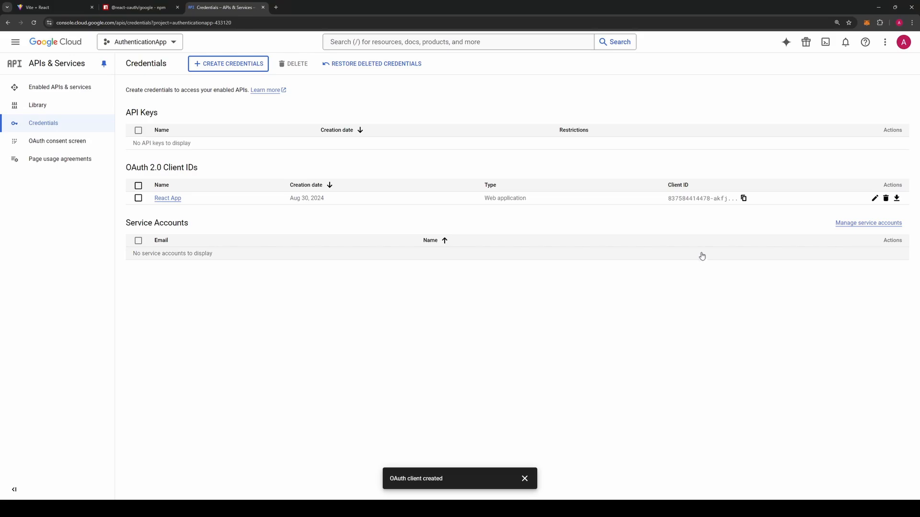
pyautogui.click(57, 141)
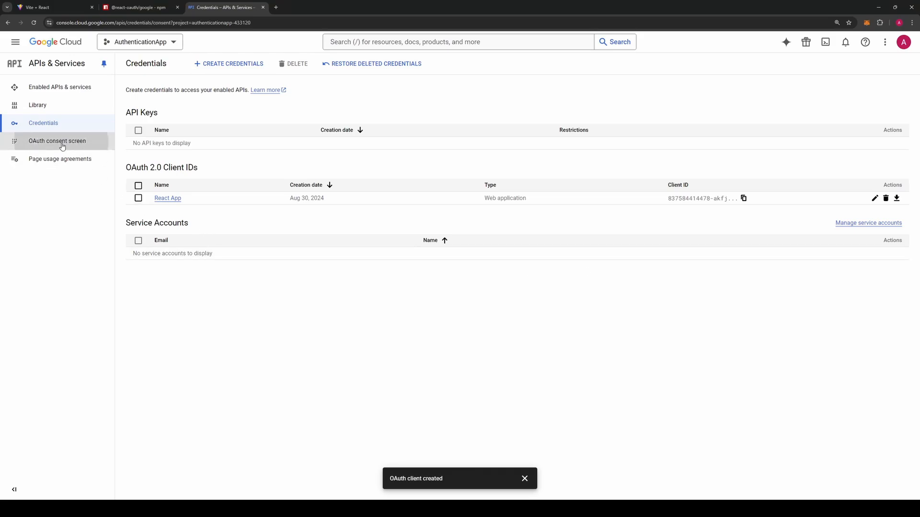
# Step: Check the consent screen's test user, then copy the React App client ID
pyautogui.click(57, 141)
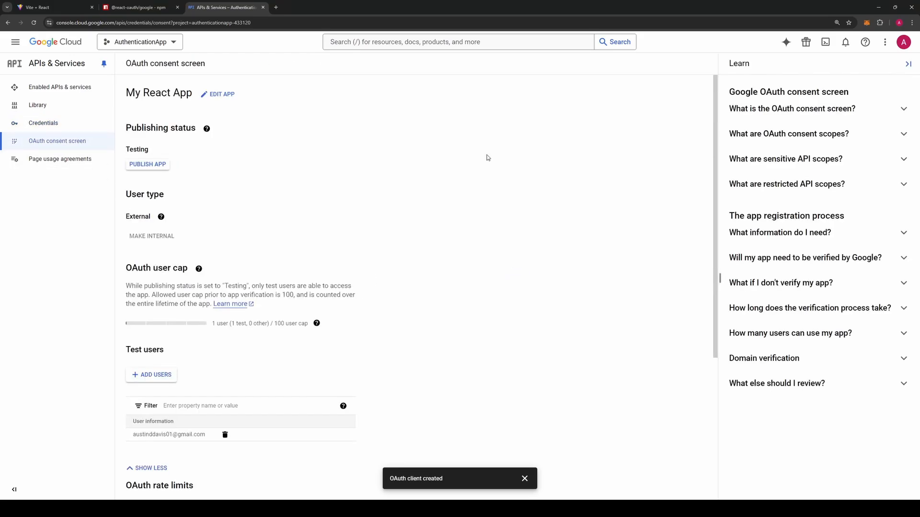
pyautogui.moveTo(491, 154)
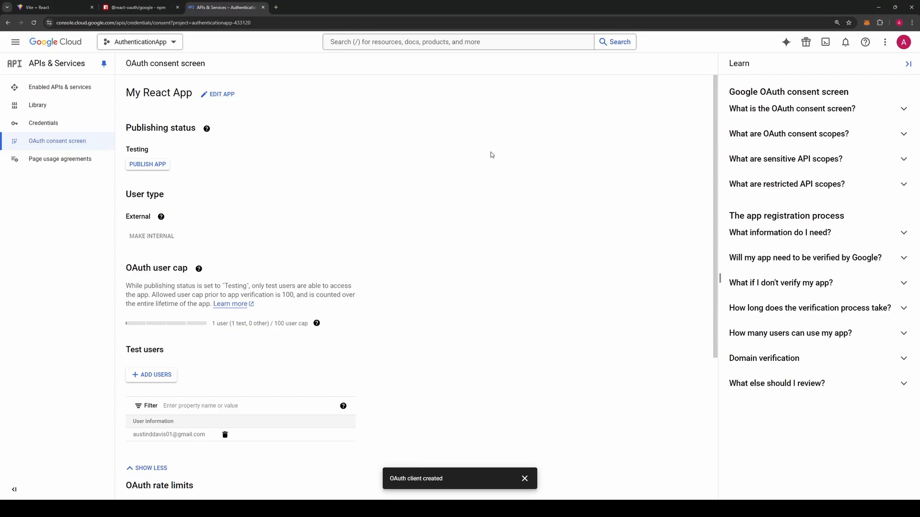
pyautogui.click(220, 94)
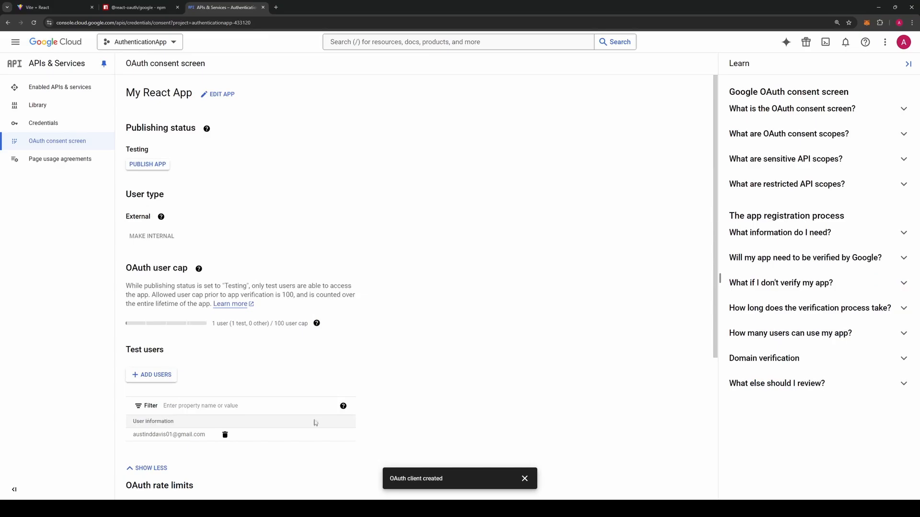
pyautogui.scroll(-3)
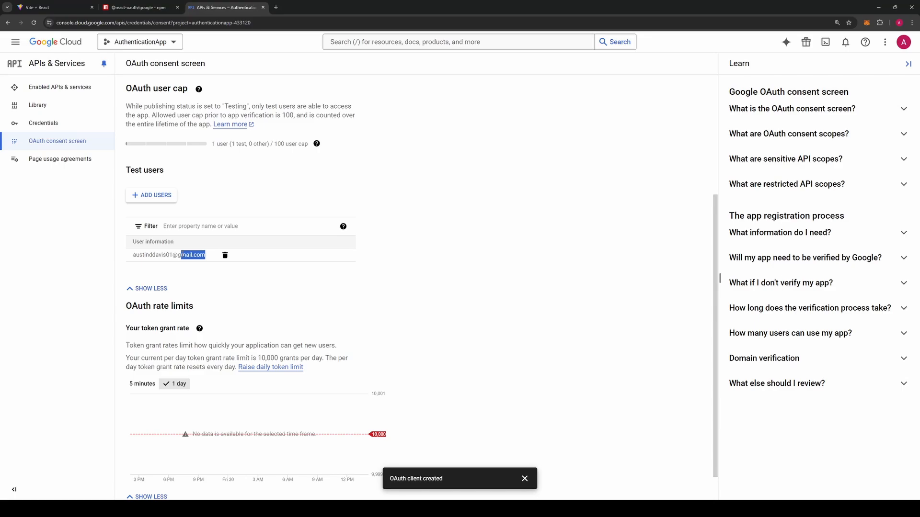
pyautogui.click(457, 149)
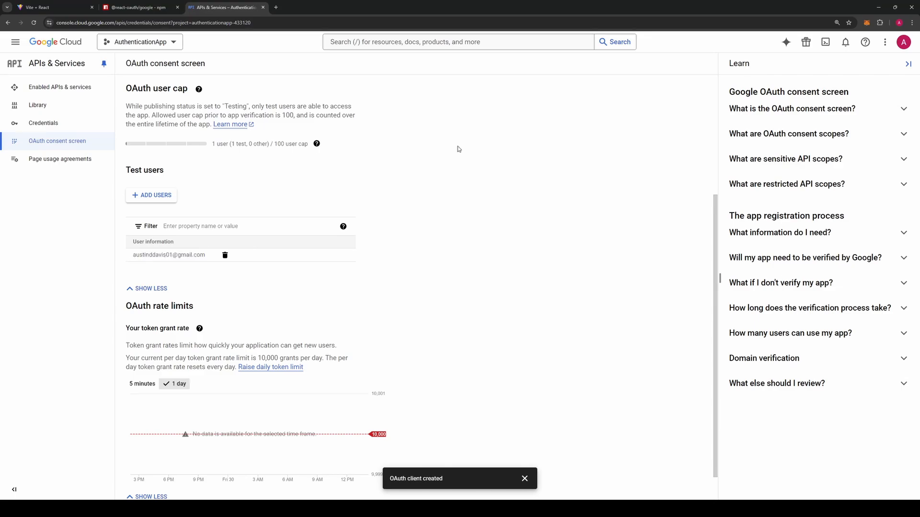
pyautogui.moveTo(397, 169)
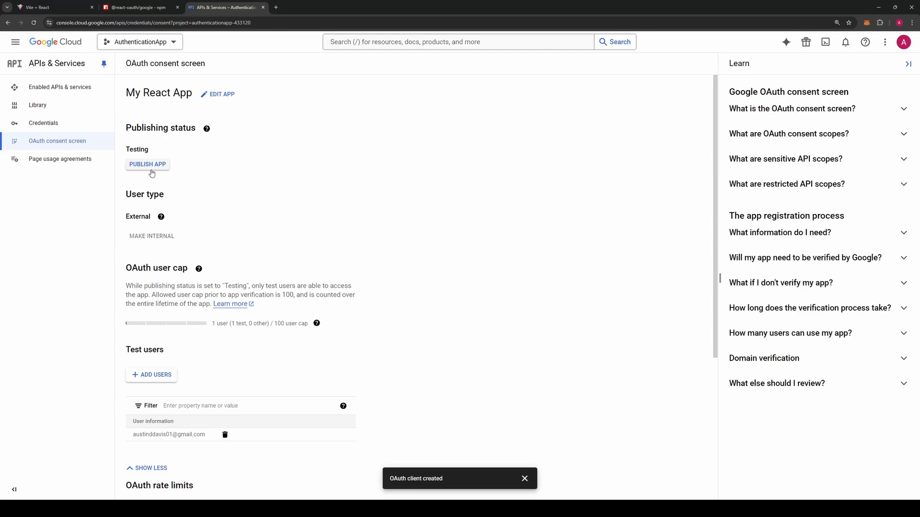
pyautogui.moveTo(431, 231)
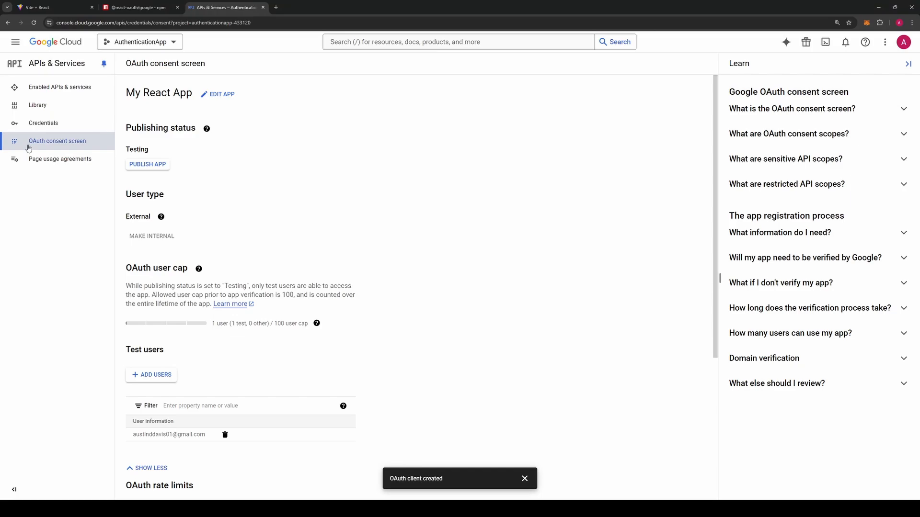
pyautogui.click(43, 123)
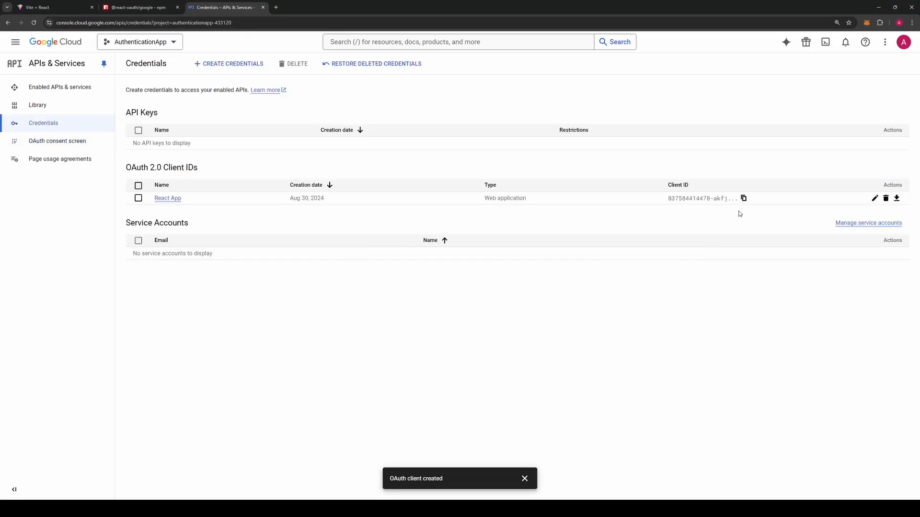
pyautogui.moveTo(743, 198)
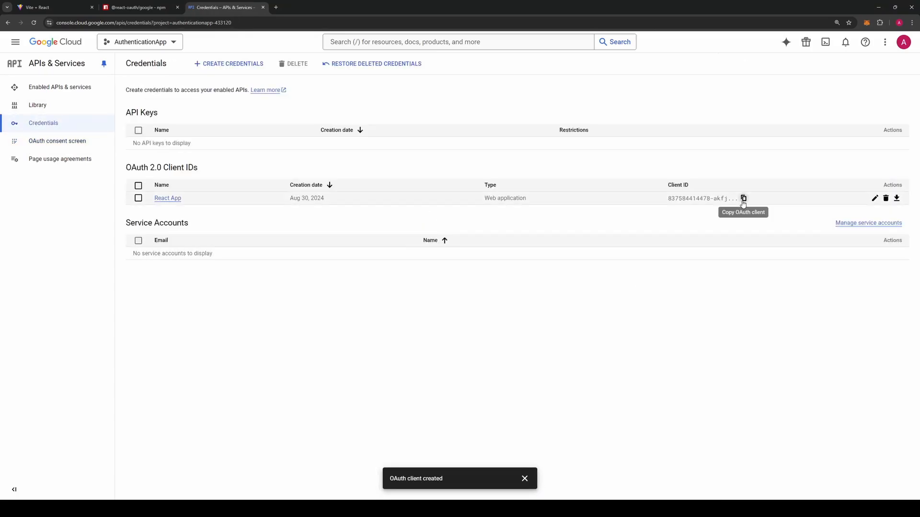
pyautogui.click(743, 198)
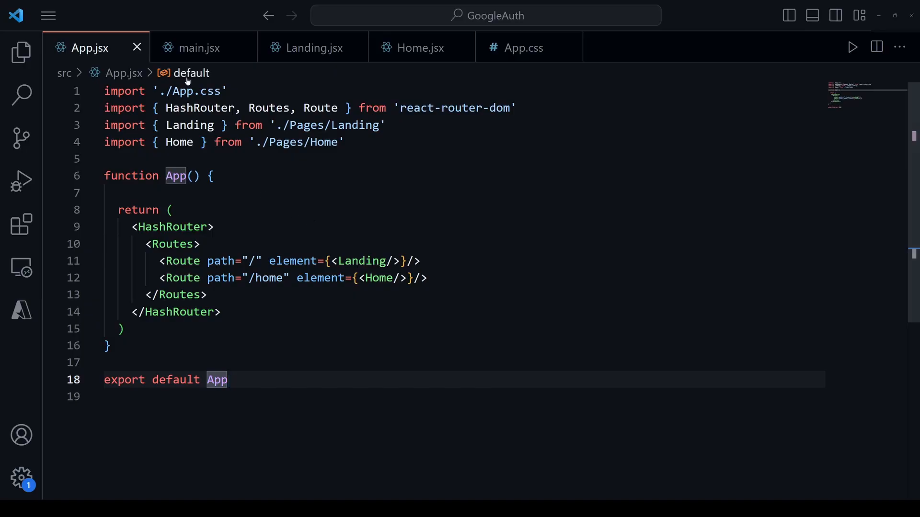
pyautogui.click(200, 47)
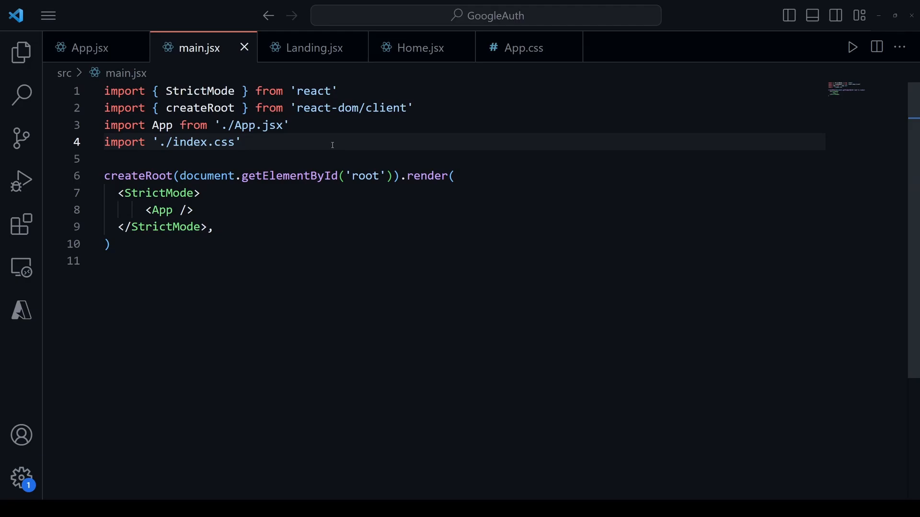
pyautogui.write('import Google')
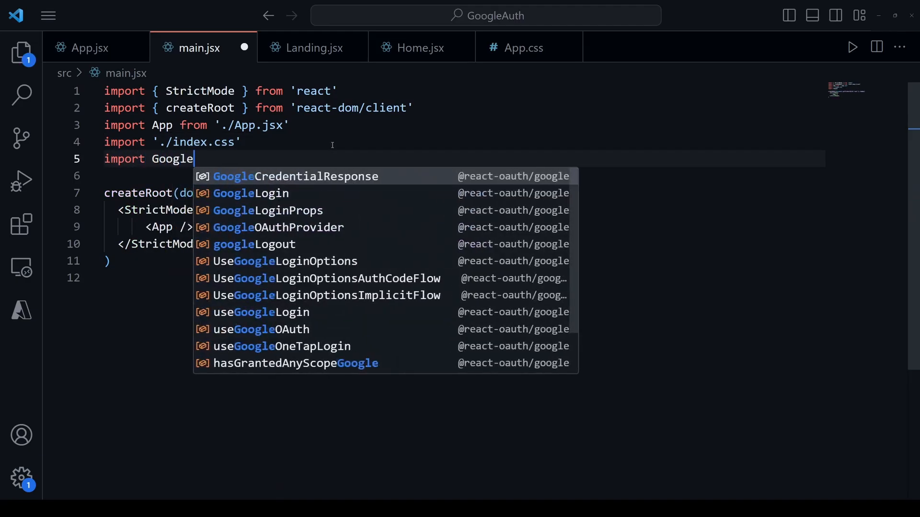
pyautogui.click(277, 227)
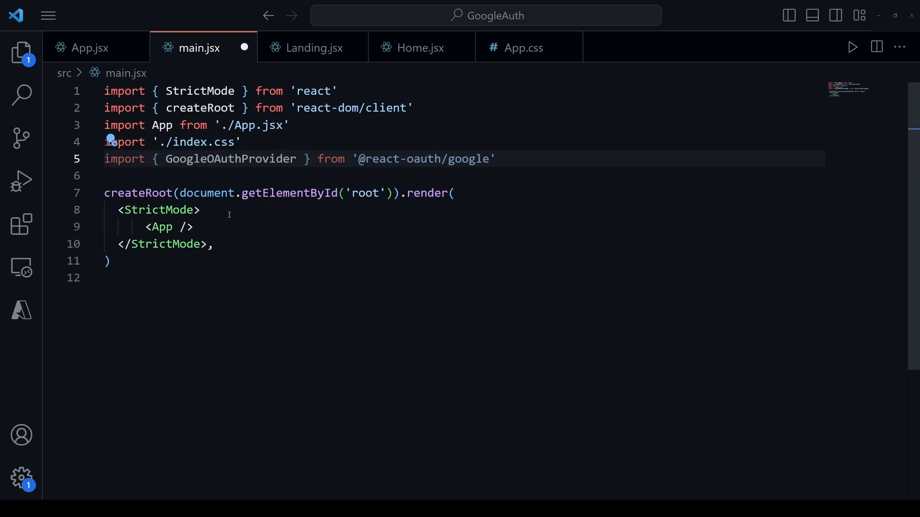
pyautogui.doubleClick(232, 159)
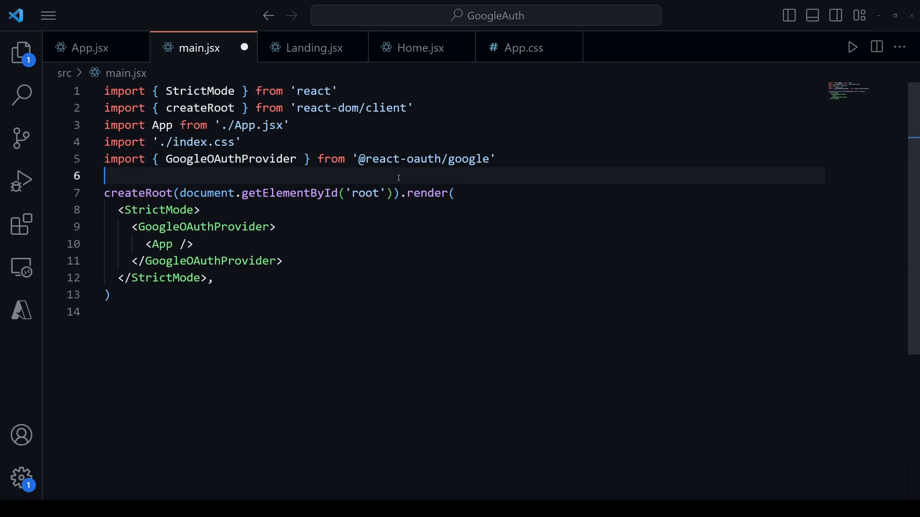
pyautogui.press('Enter')
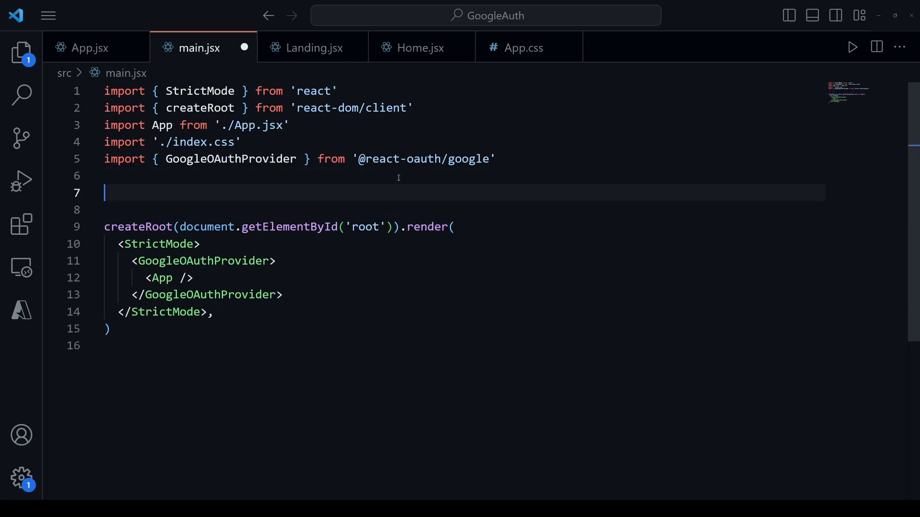
pyautogui.write('const CLIE')
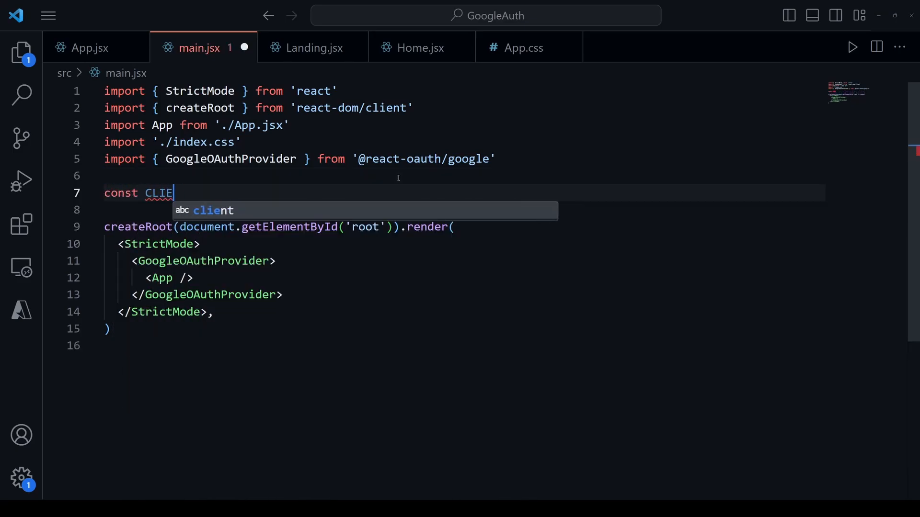
pyautogui.write('NT_ID')
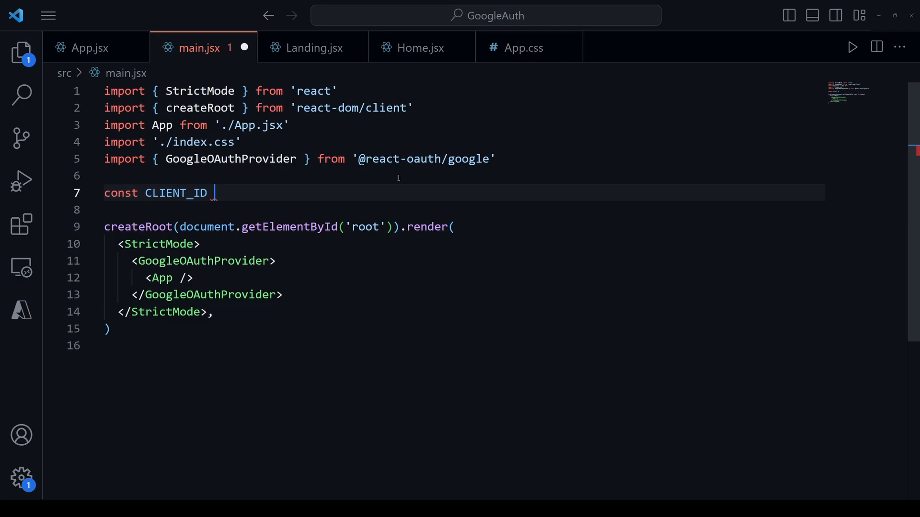
pyautogui.write('= ""')
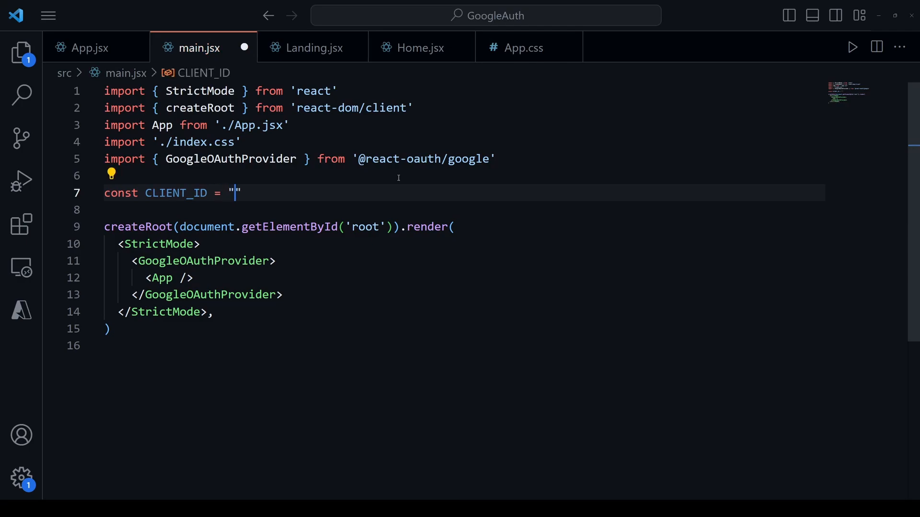
pyautogui.write('837584414478-akfjf2nd85ca981t691kaqccpgpmr200.apps.googleusercontent.com')
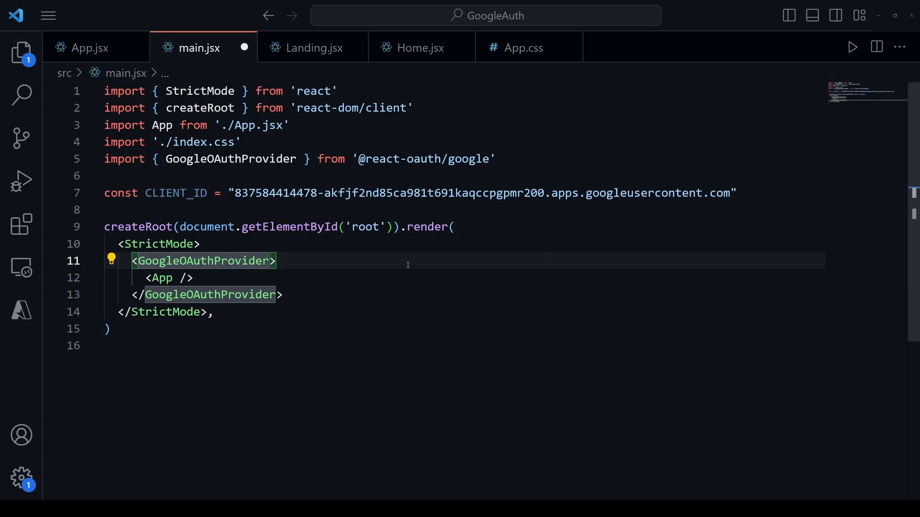
pyautogui.write('" "')
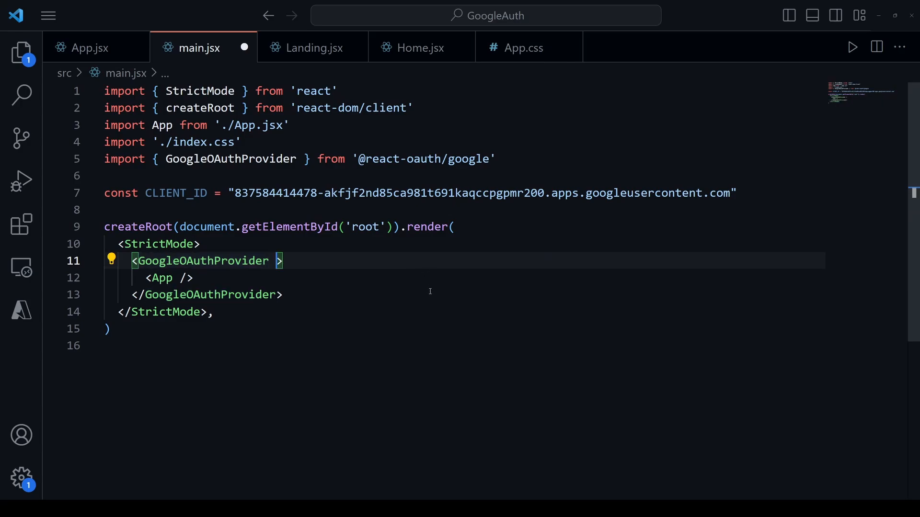
pyautogui.write('clientId=')
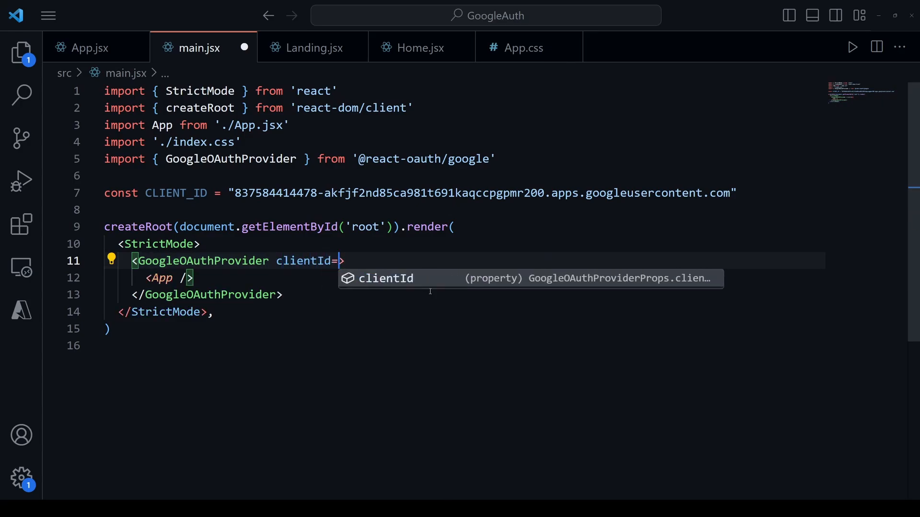
pyautogui.write('{CLIENT_ID}')
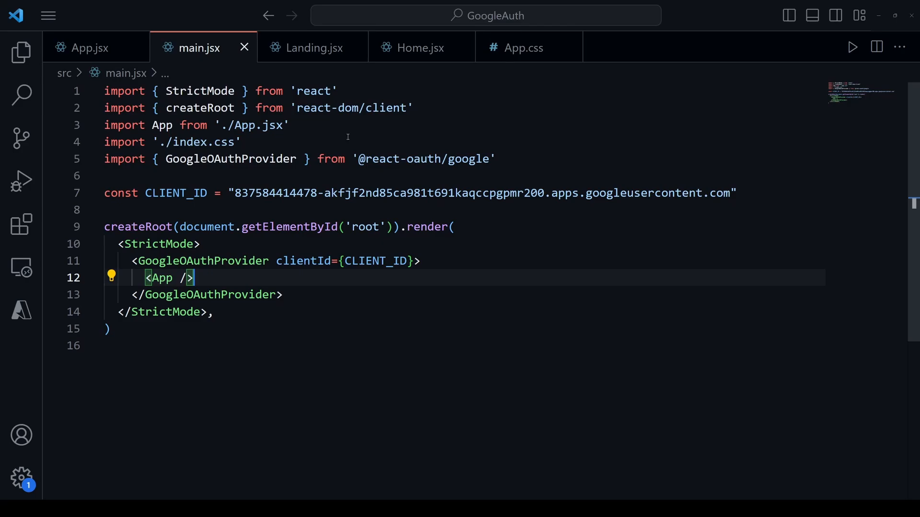
pyautogui.click(311, 47)
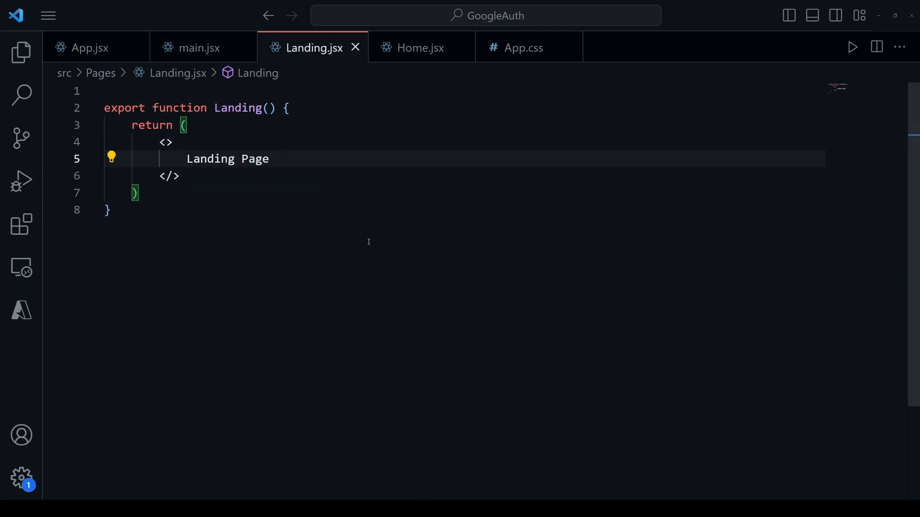
pyautogui.press('Enter')
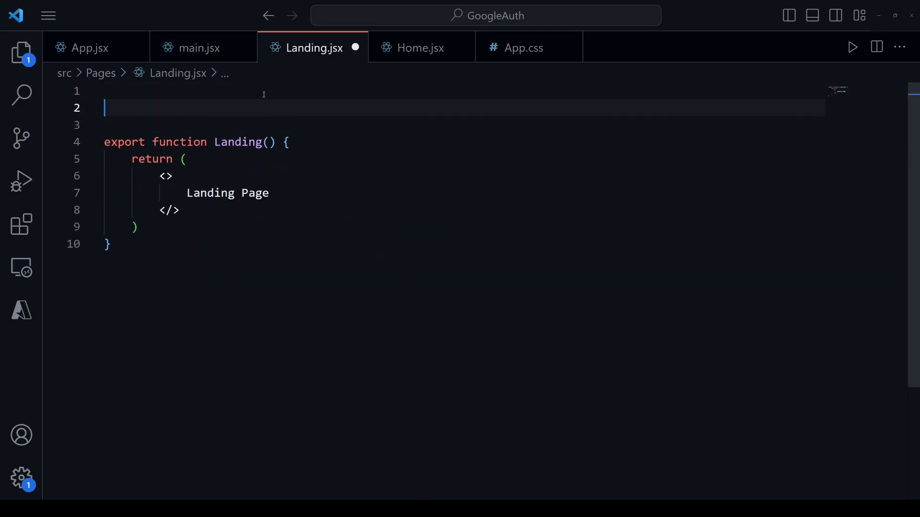
pyautogui.write('import Goog')
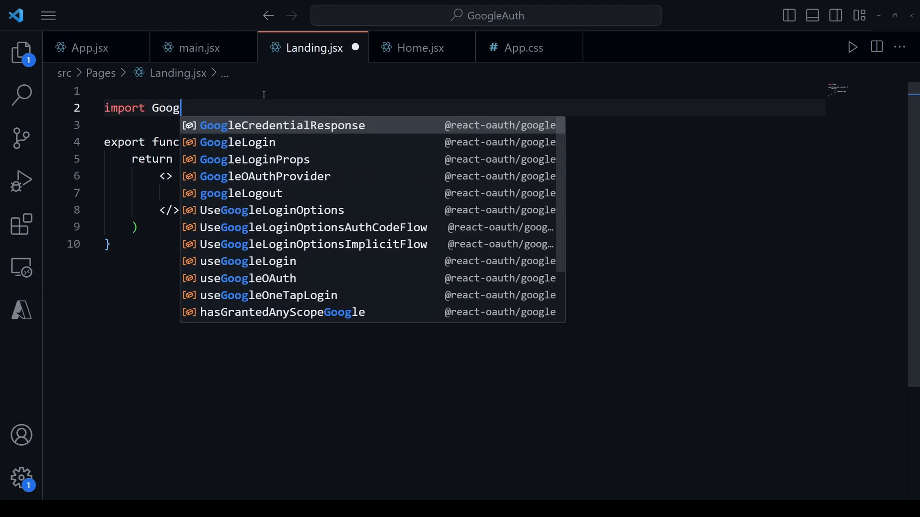
pyautogui.click(238, 141)
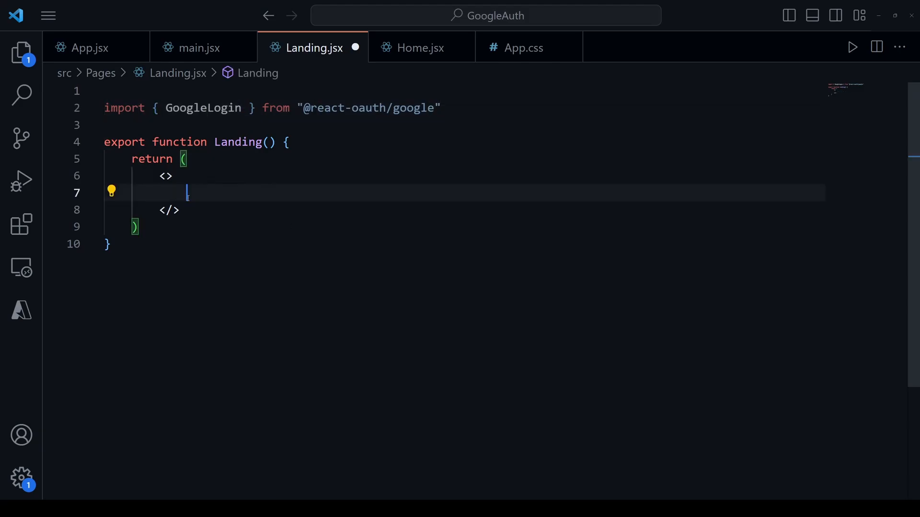
# Step: Render <GoogleLogin> with a credentialResponse onSuccess handler and a logging onError
pyautogui.write('<GoogleLogin/>')
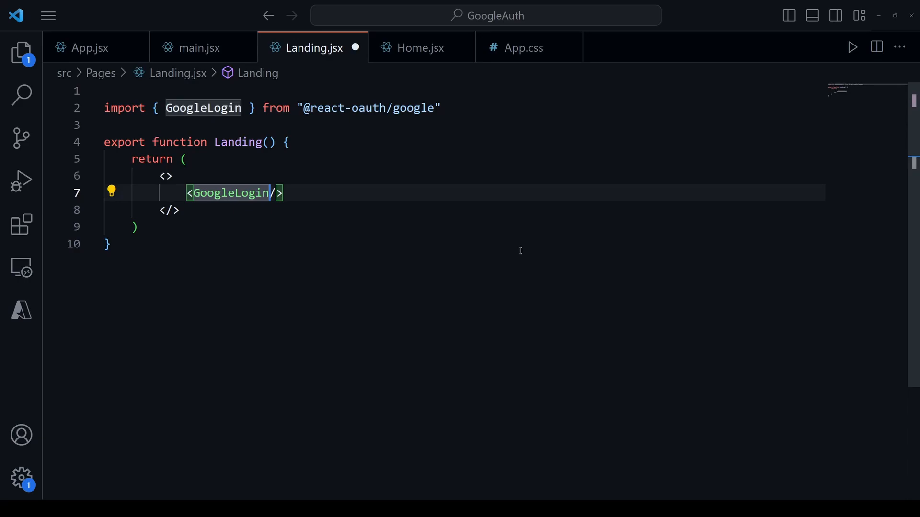
pyautogui.write('onSuccess')
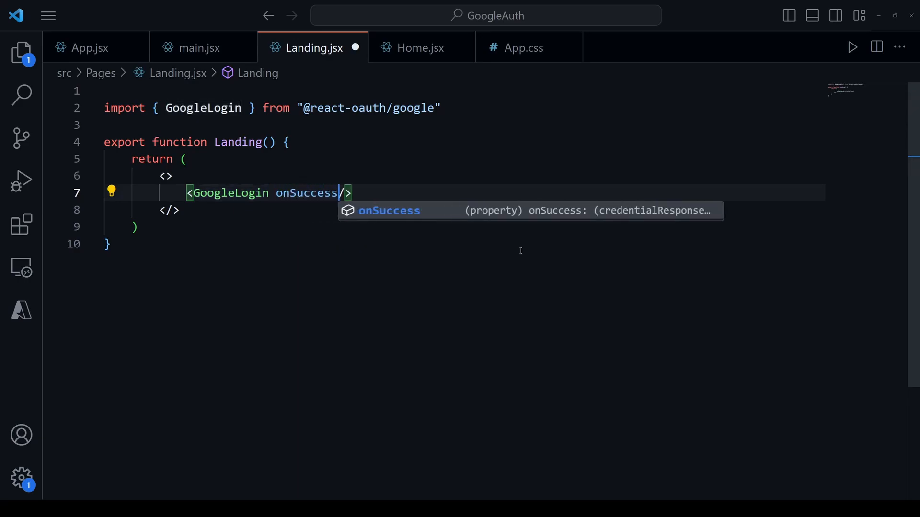
pyautogui.write('={}')
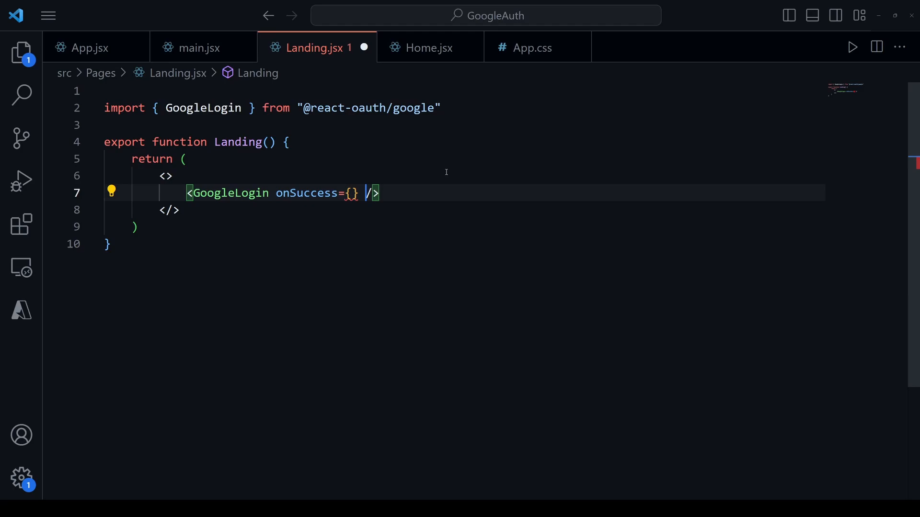
pyautogui.write('onError={}')
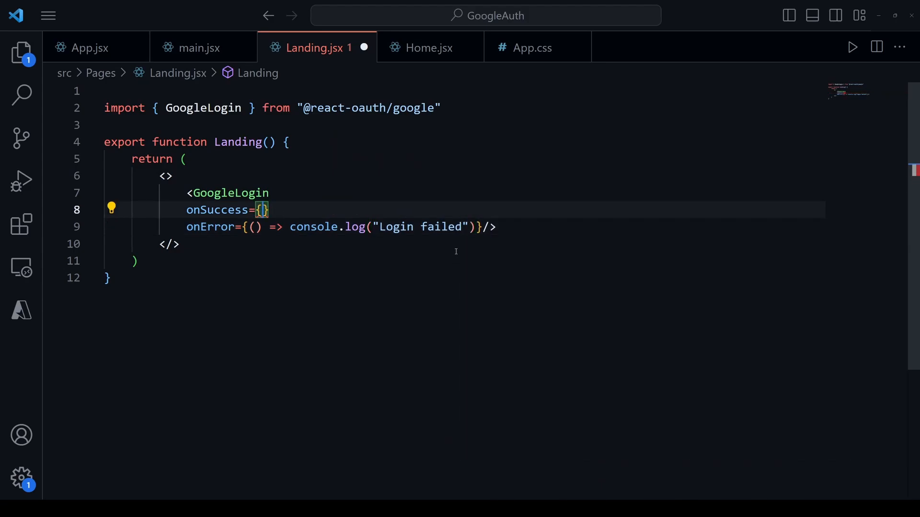
pyautogui.write('()')
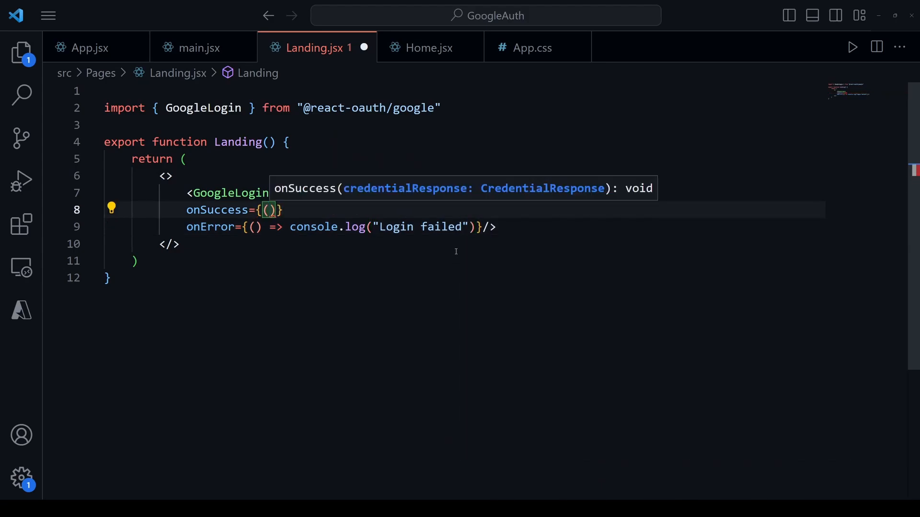
pyautogui.write('credentialRespo')
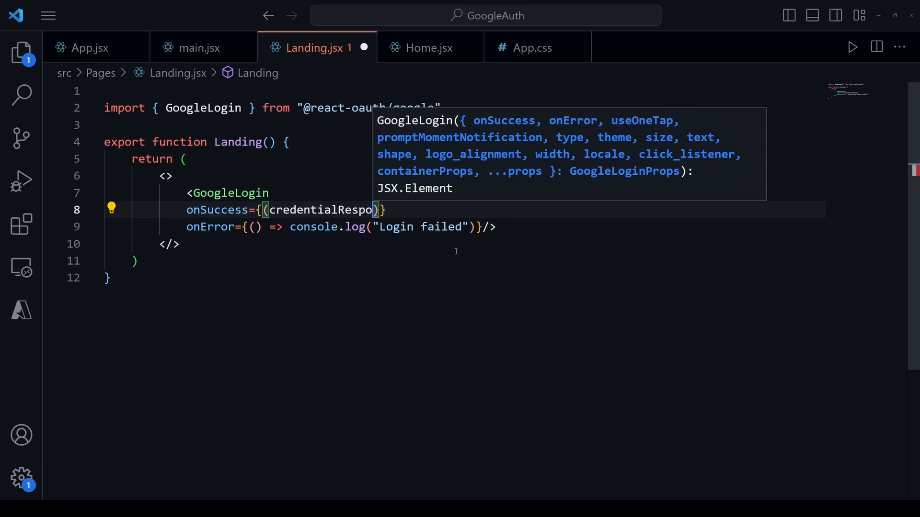
pyautogui.write('nse) => {')
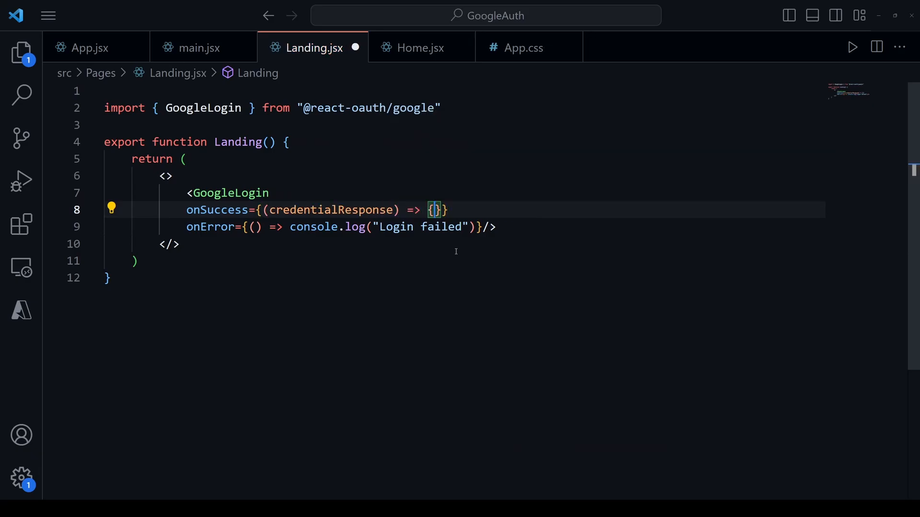
pyautogui.write('console.log')
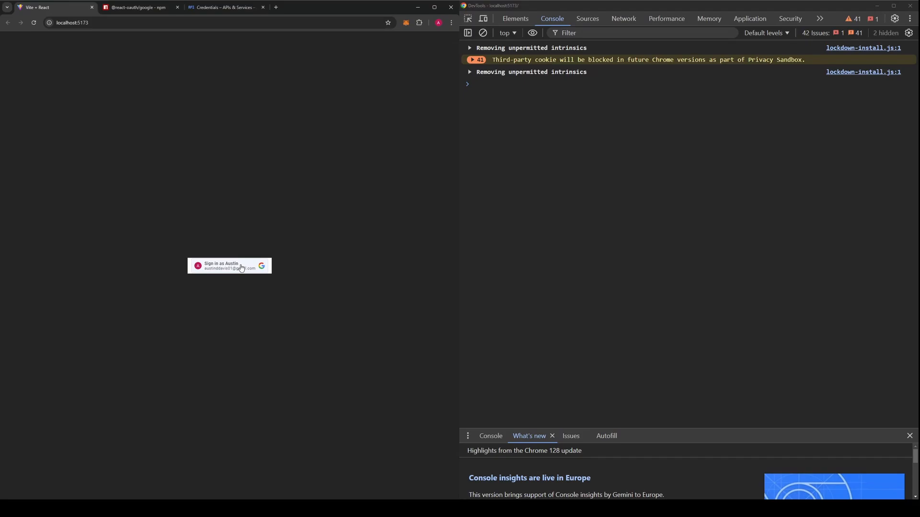
# Step: Sign in with the suggested Google account and check the logged credential response in Console
pyautogui.click(228, 265)
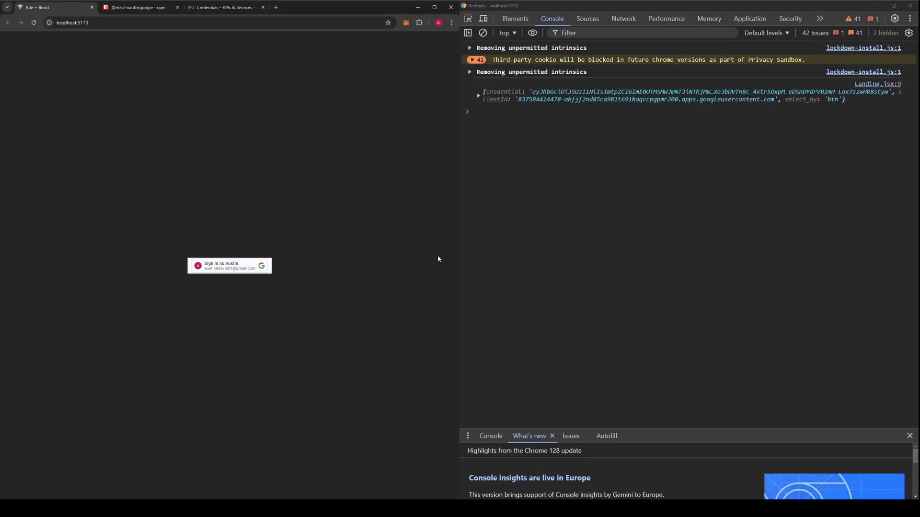
pyautogui.click(478, 95)
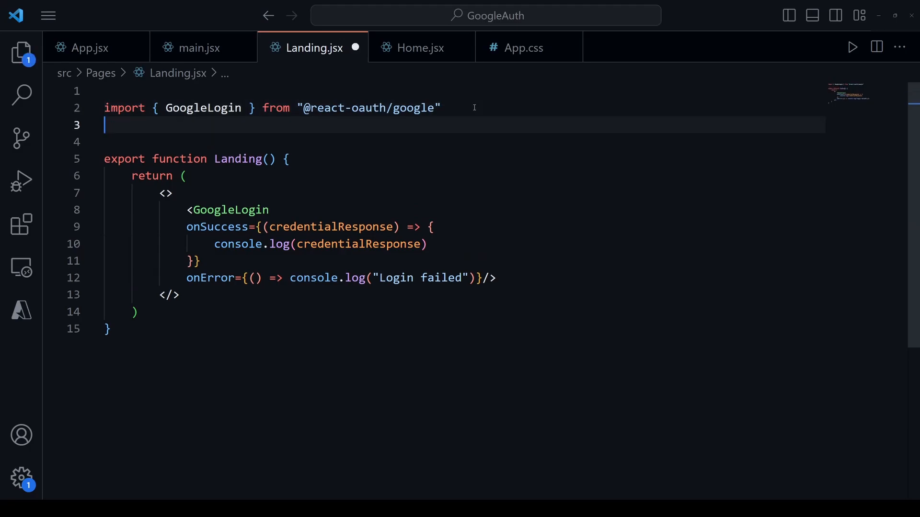
# Step: Import jwtDecode from jwt-decode, log jwtDecode(credentialResponse.credential), and save Landing.jsx
pyautogui.write('import jwt')
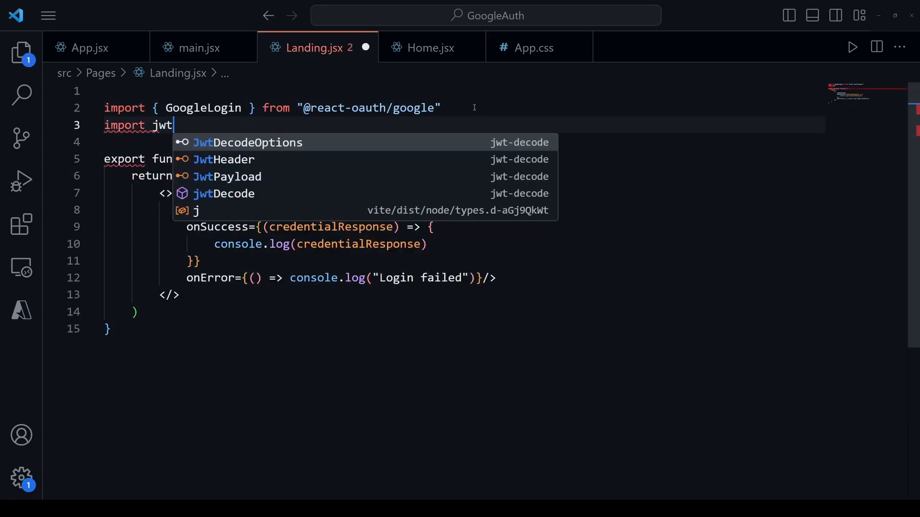
pyautogui.write('Decode } from "jwt-decode')
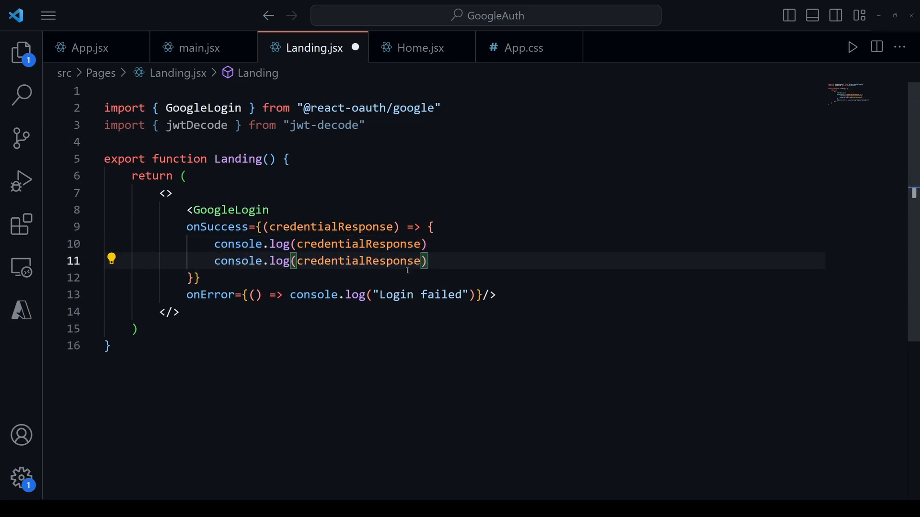
pyautogui.write('jwtDecode')
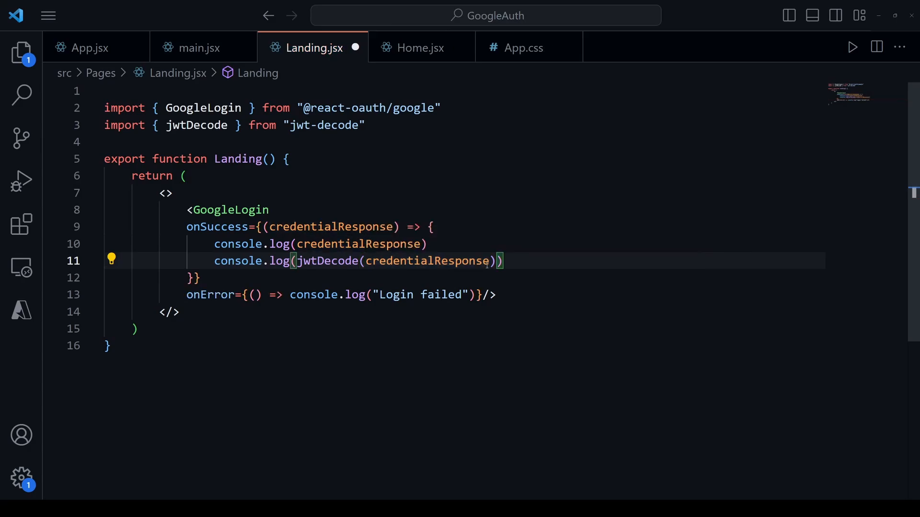
pyautogui.write('.credent')
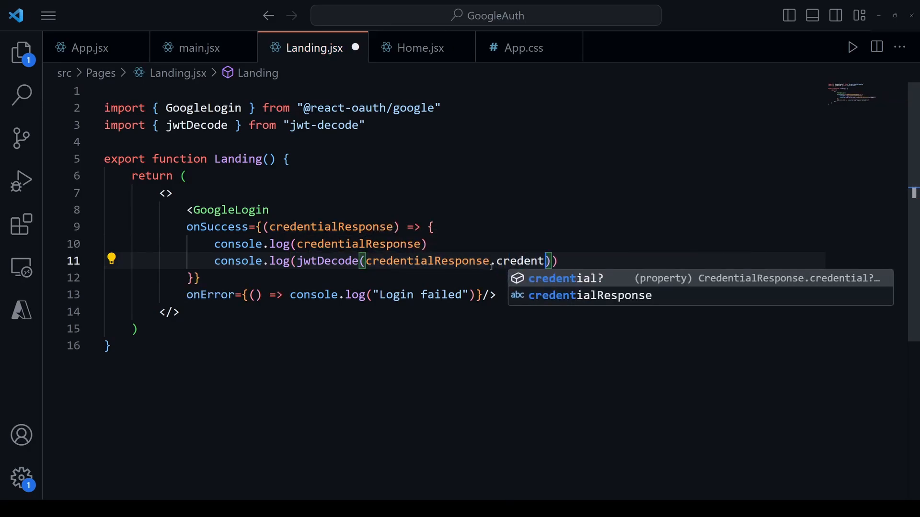
pyautogui.press('Tab')
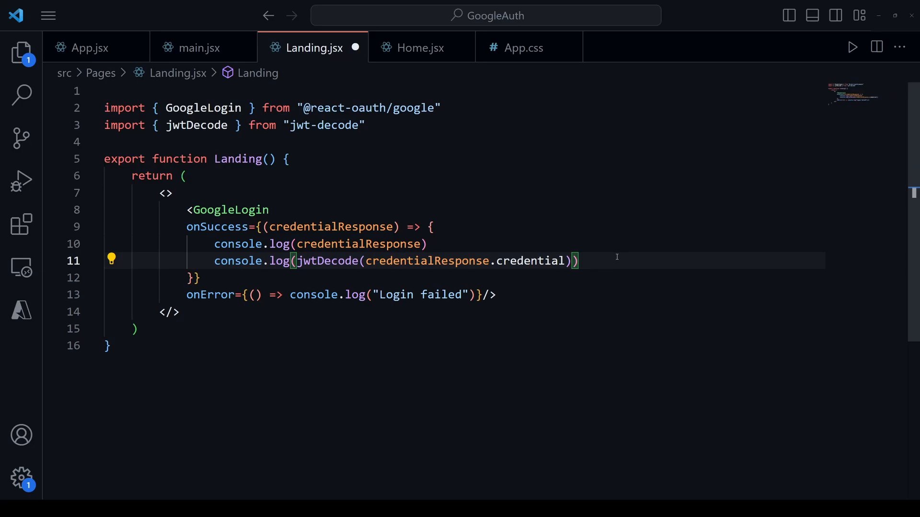
pyautogui.press('ctrl+s')
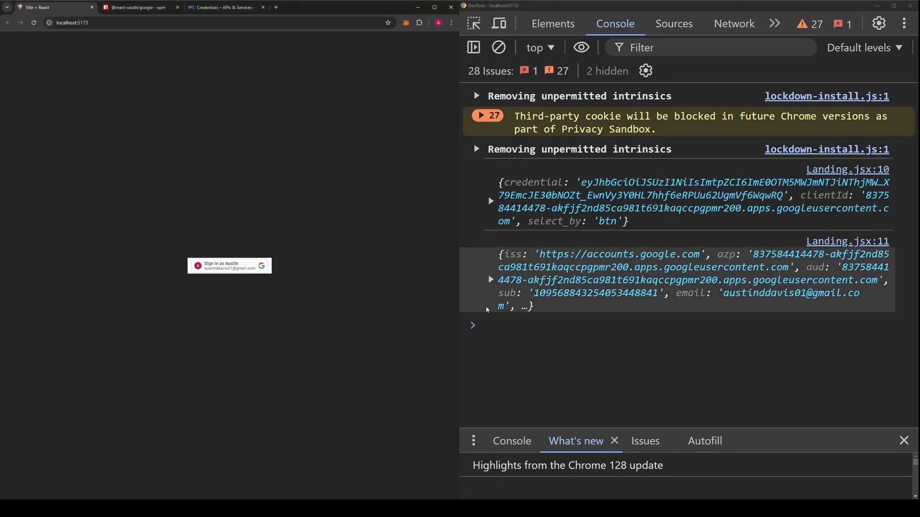
# Step: Expand the decoded token payload in Console and scroll through its profile fields
pyautogui.click(490, 201)
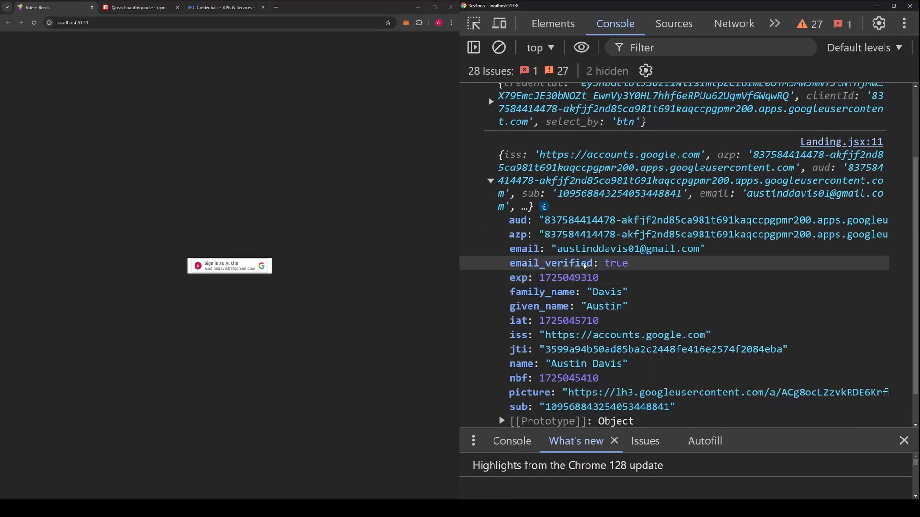
pyautogui.scroll(-3)
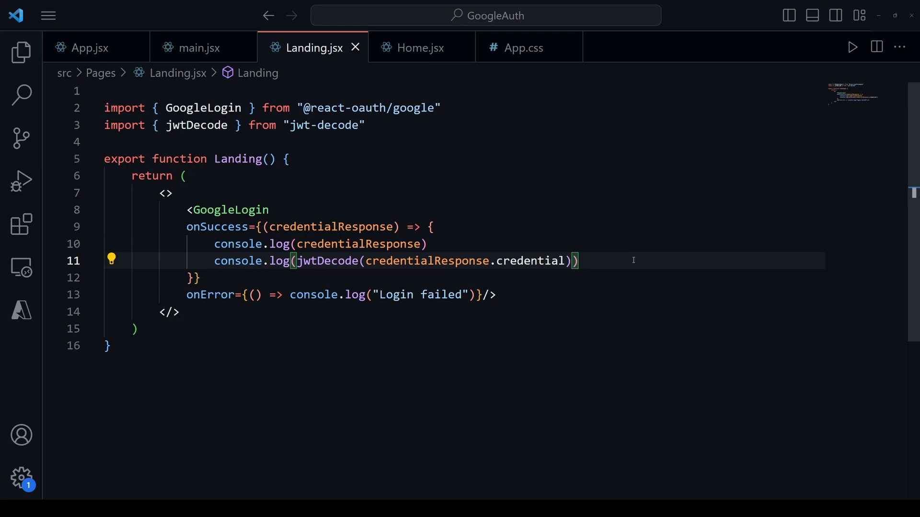
# Step: Import useNavigate, add const navigate = useNavigate(), and call navigate("/home") in onSuccess
pyautogui.click(367, 125)
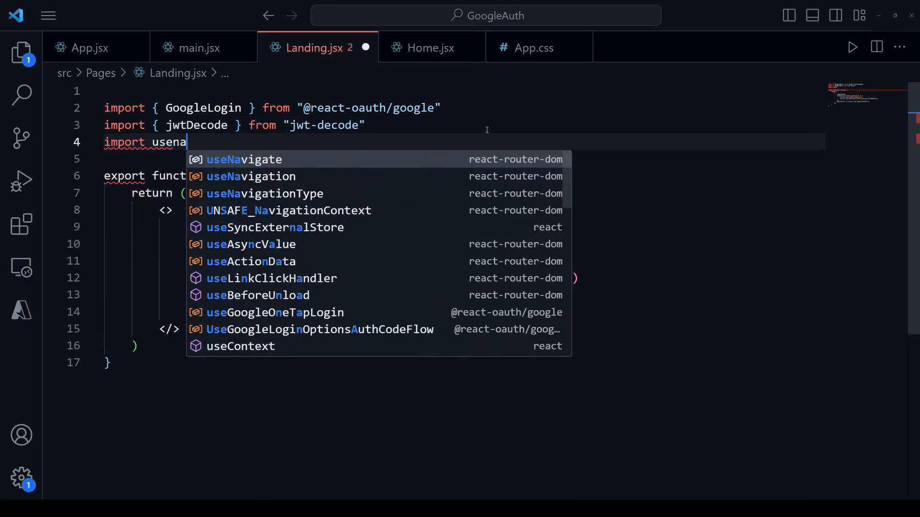
pyautogui.press('Tab')
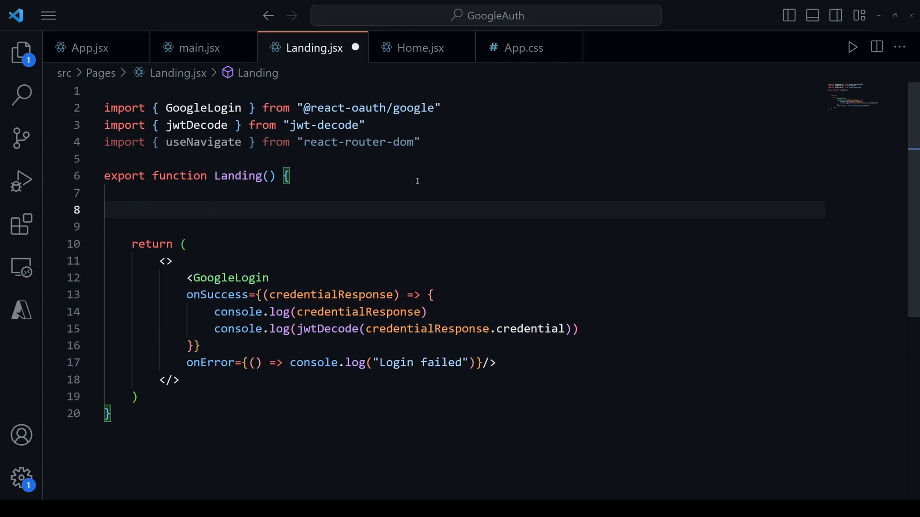
pyautogui.write('const navigate = useNavigate(')
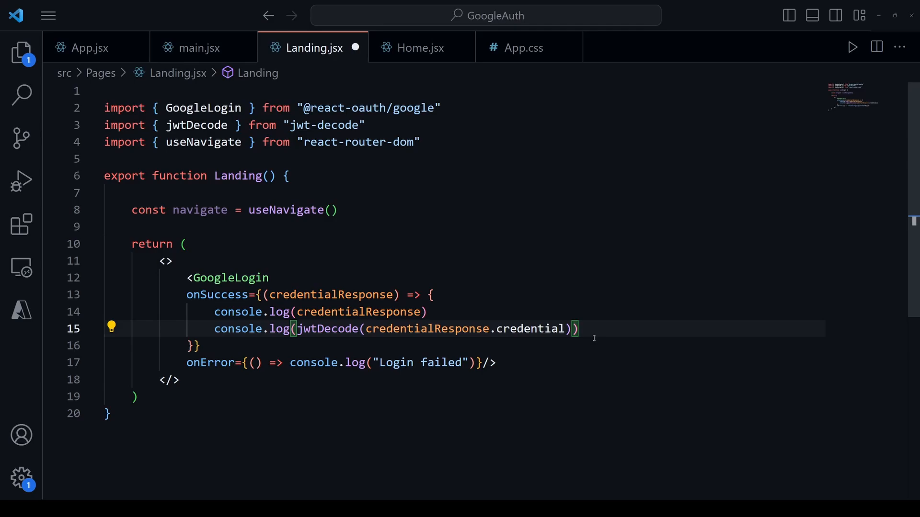
pyautogui.write('navigate')
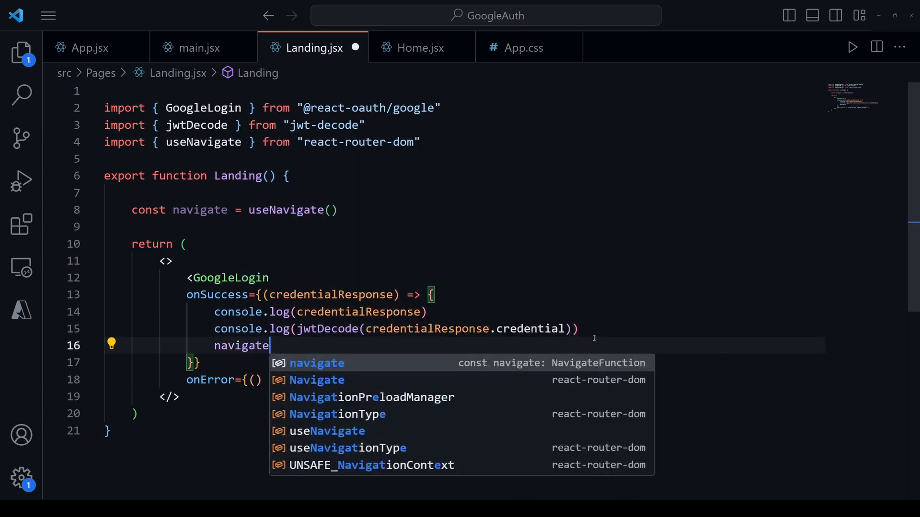
pyautogui.write('("/home")')
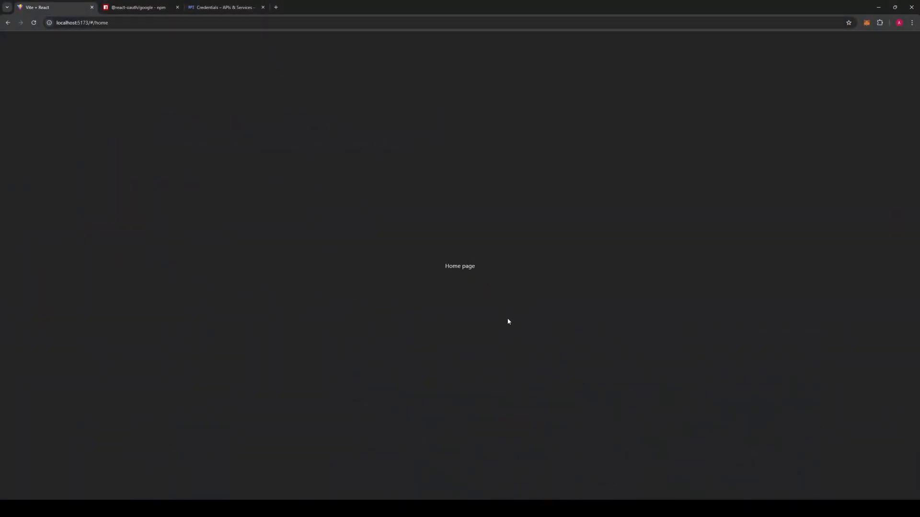
pyautogui.moveTo(517, 270)
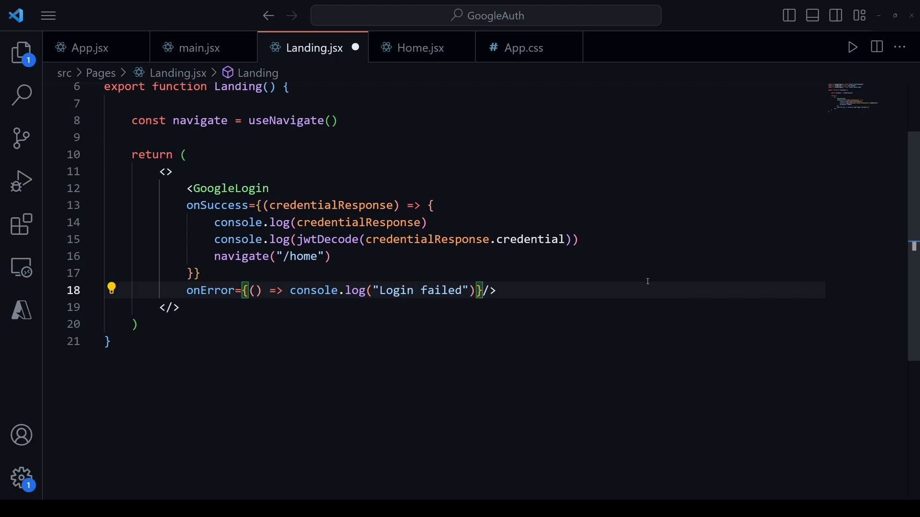
pyautogui.press('Enter')
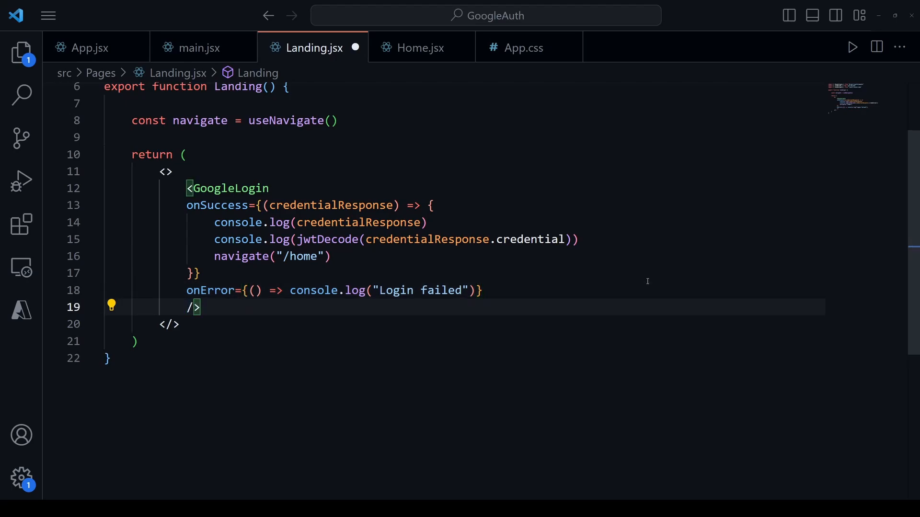
pyautogui.write('auto_select={')
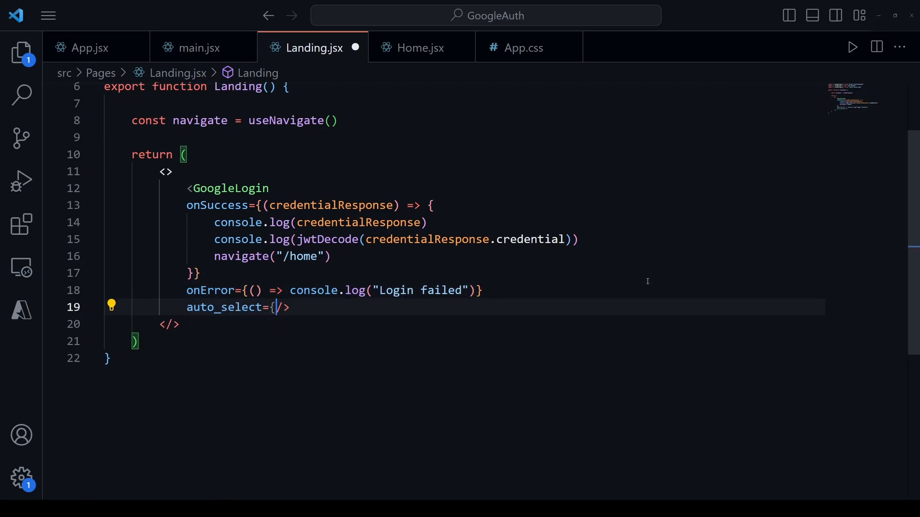
pyautogui.write('true')
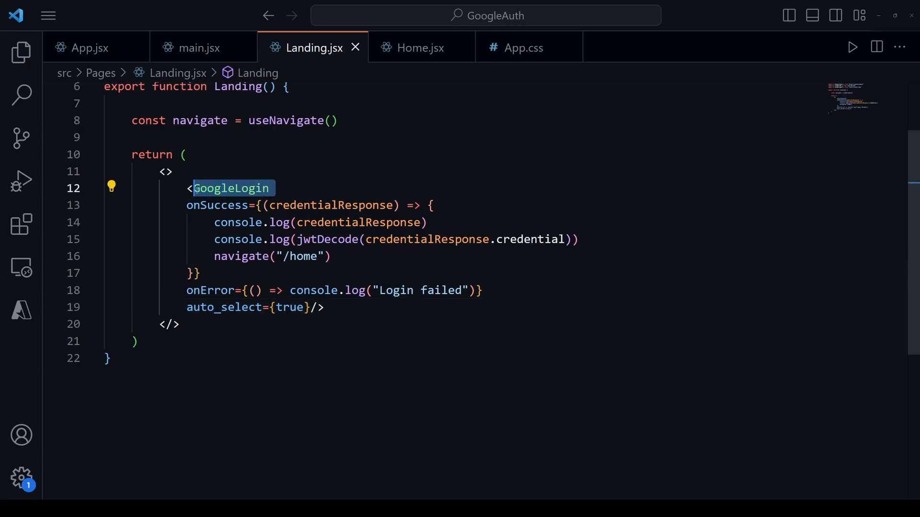
pyautogui.moveTo(330, 206)
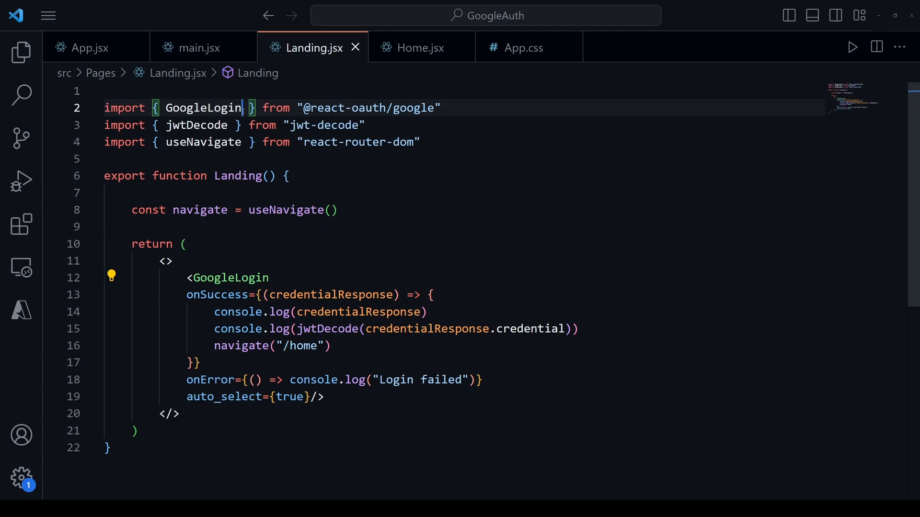
pyautogui.write(', googleLogout')
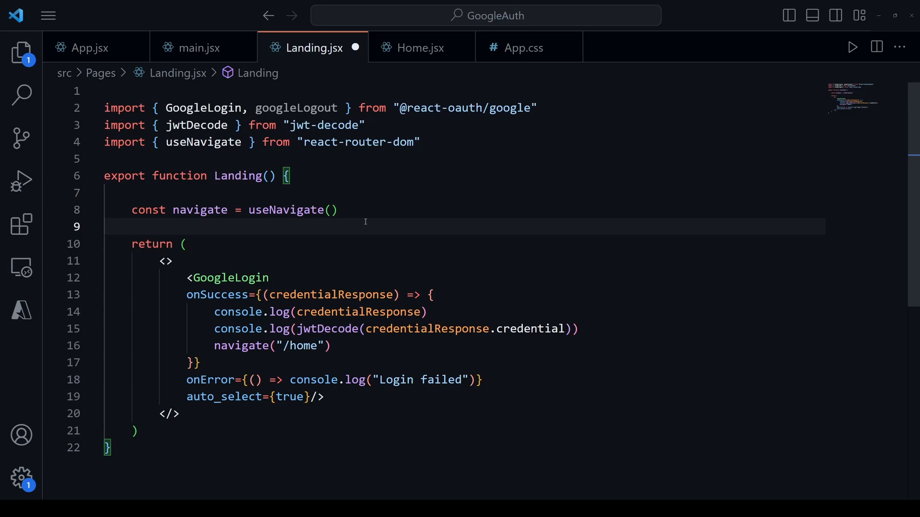
# Step: Write a handleLogout function whose body calls googleLogout()
pyautogui.press('Enter')
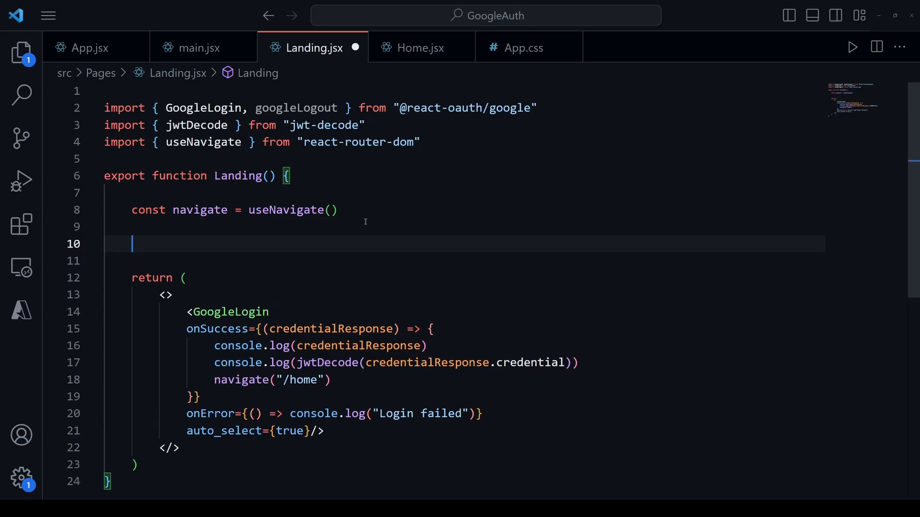
pyautogui.write('function handle')
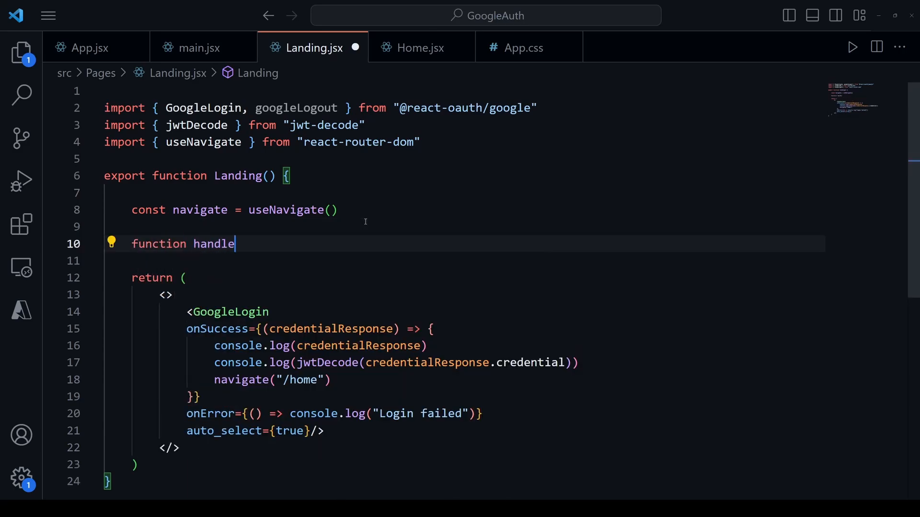
pyautogui.write('Logout() {')
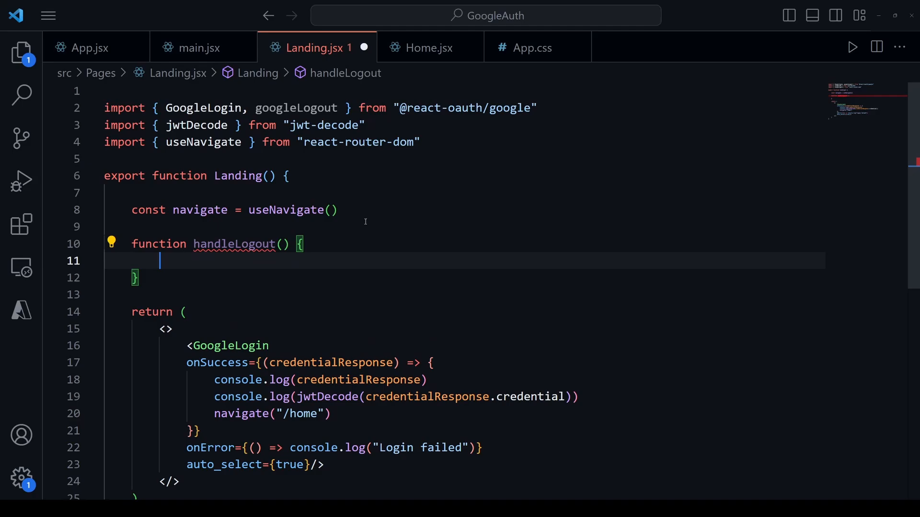
pyautogui.write('googleLogout')
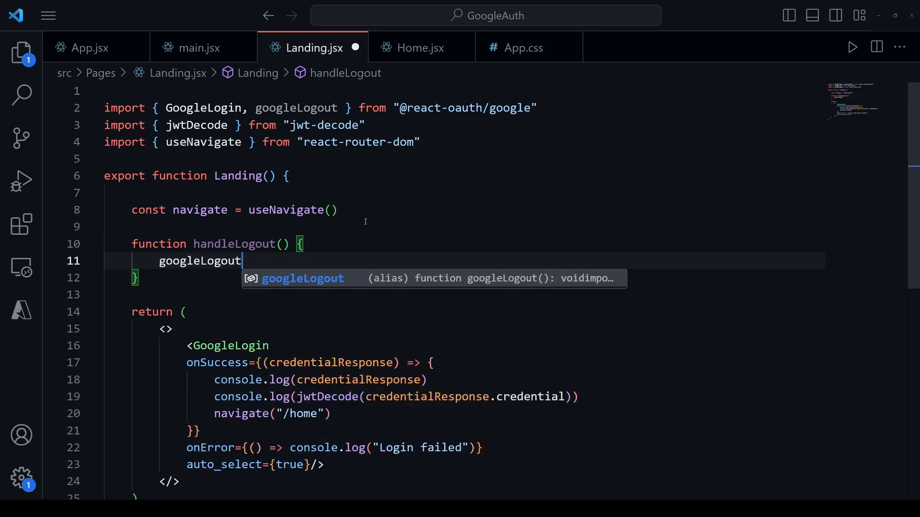
pyautogui.write('()')
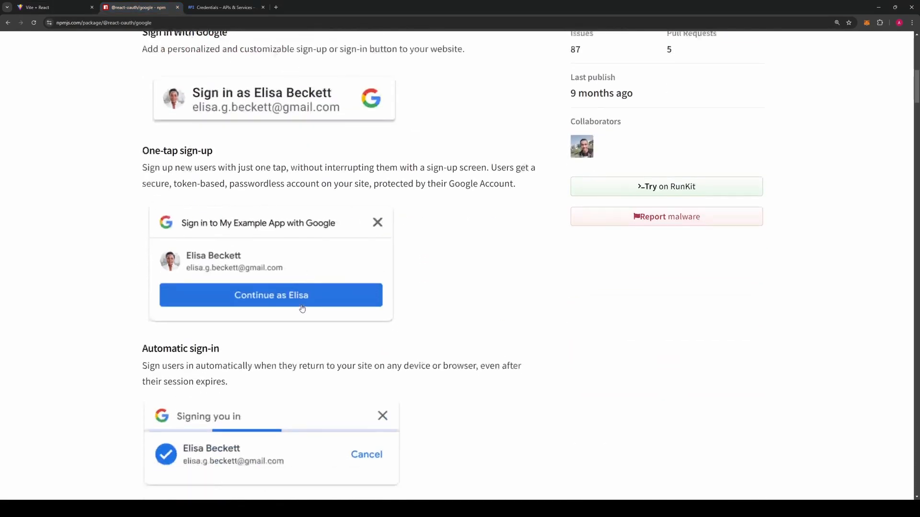
# Step: Scroll to the npm GoogleLogin props table and highlight the size and shape props
pyautogui.scroll(-3)
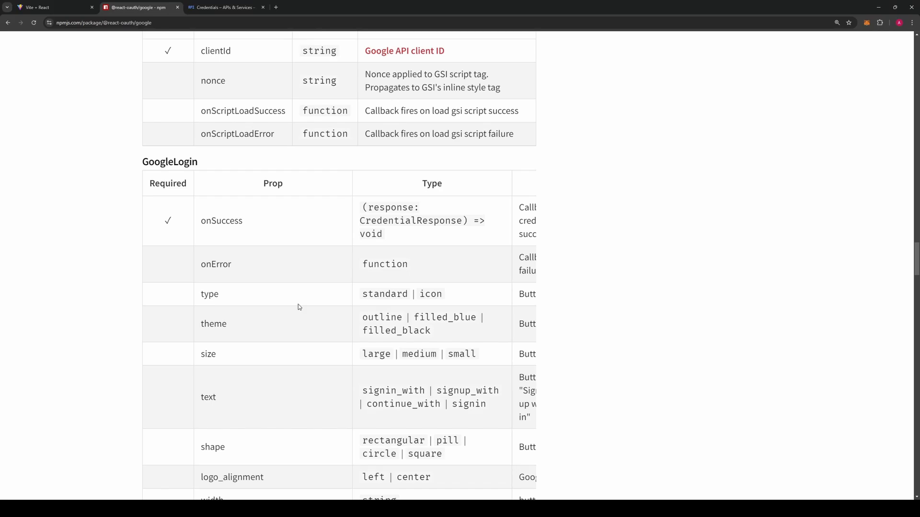
pyautogui.scroll(-3)
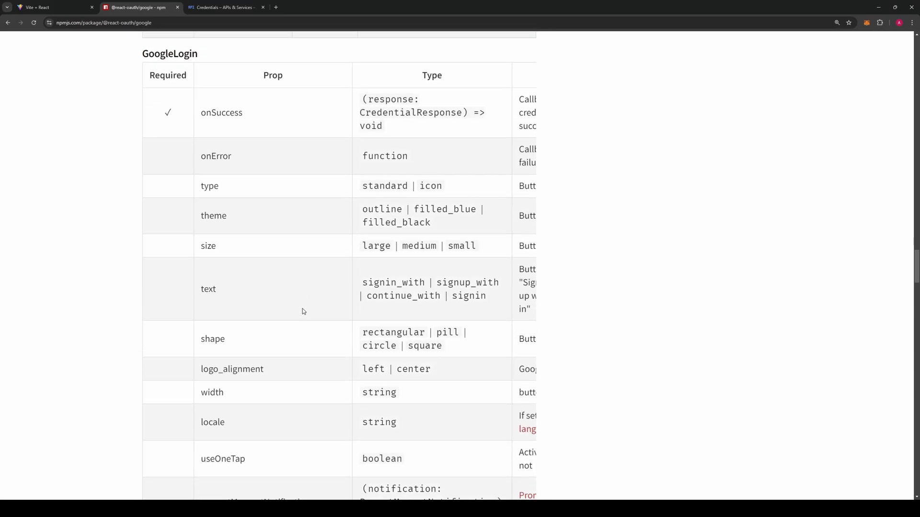
pyautogui.scroll(-3)
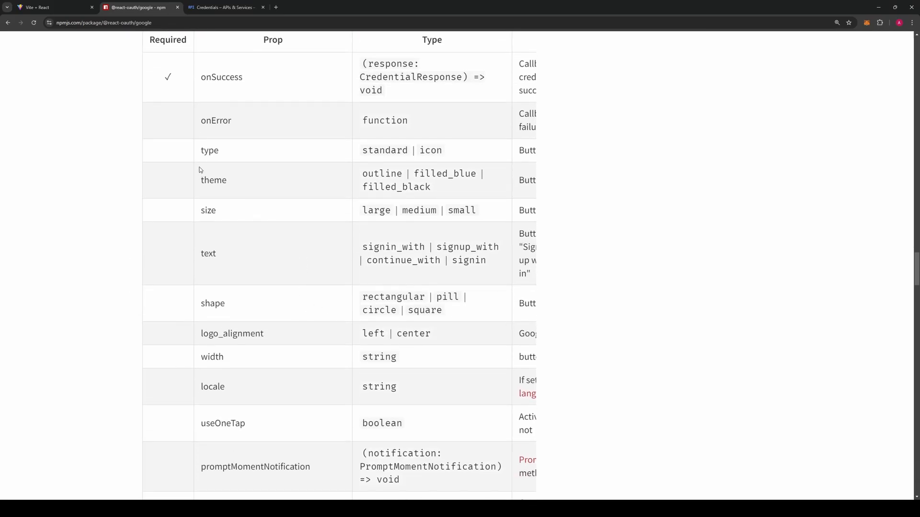
pyautogui.doubleClick(208, 210)
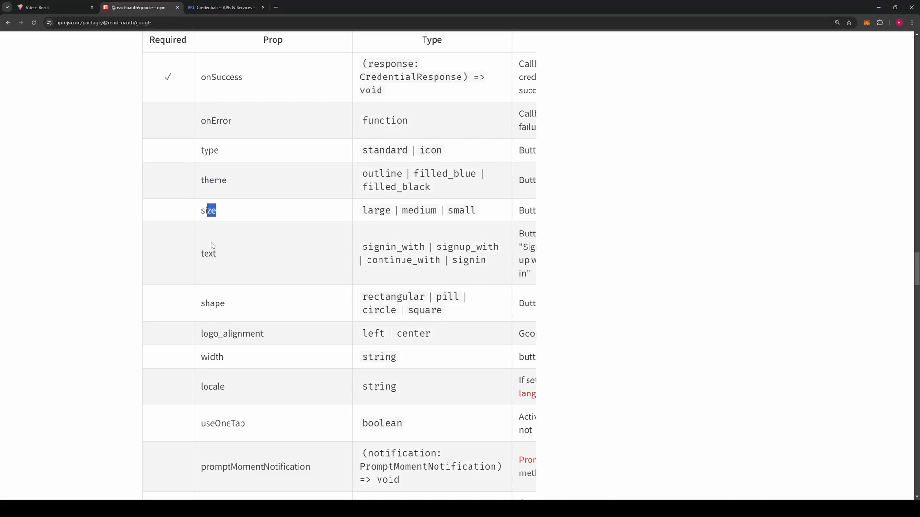
pyautogui.doubleClick(214, 304)
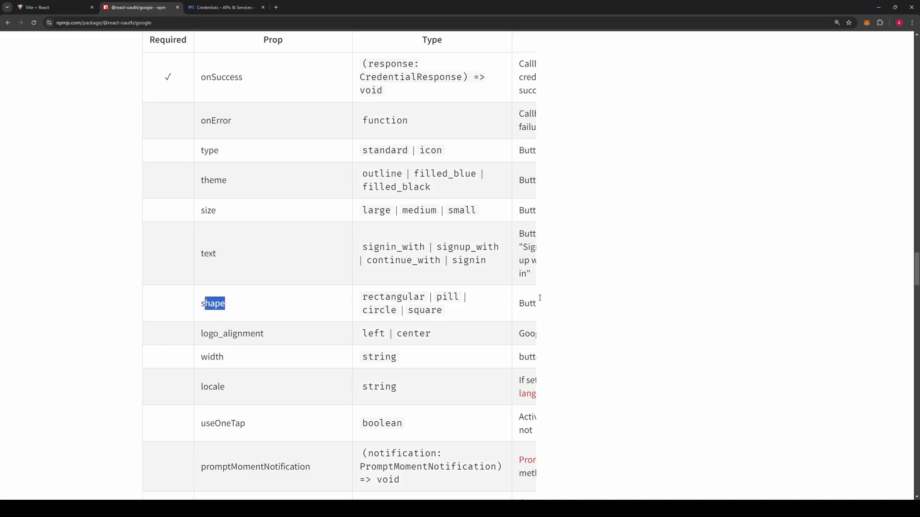
pyautogui.click(589, 287)
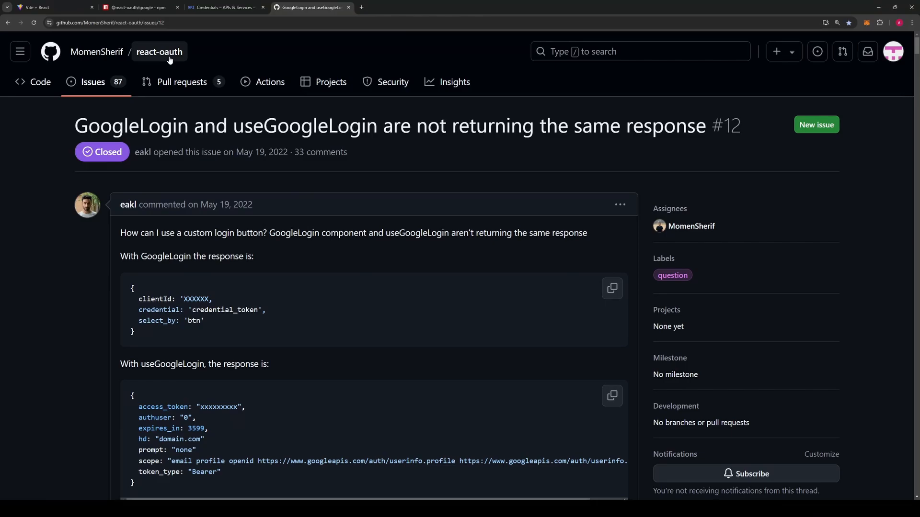
pyautogui.moveTo(379, 252)
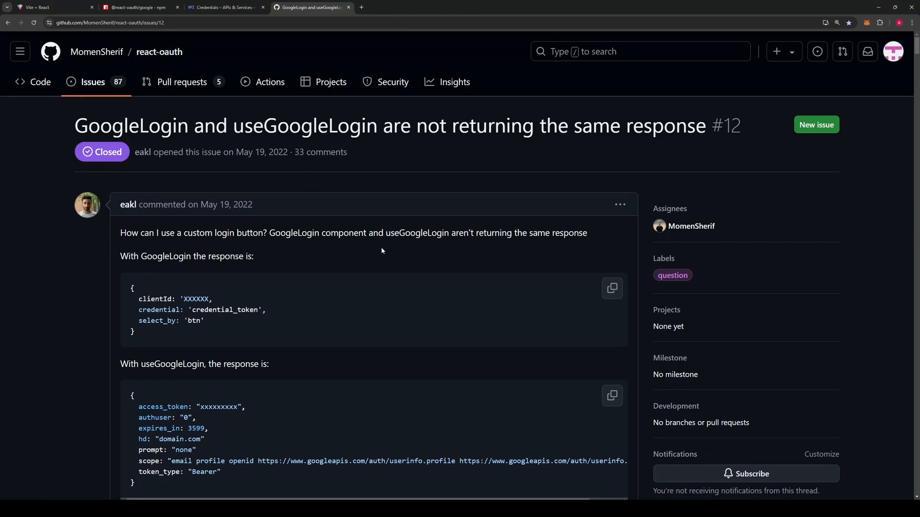
# Step: Scroll to the owner's reply in issue #12 and highlight the token and userinfo request lines
pyautogui.scroll(-3)
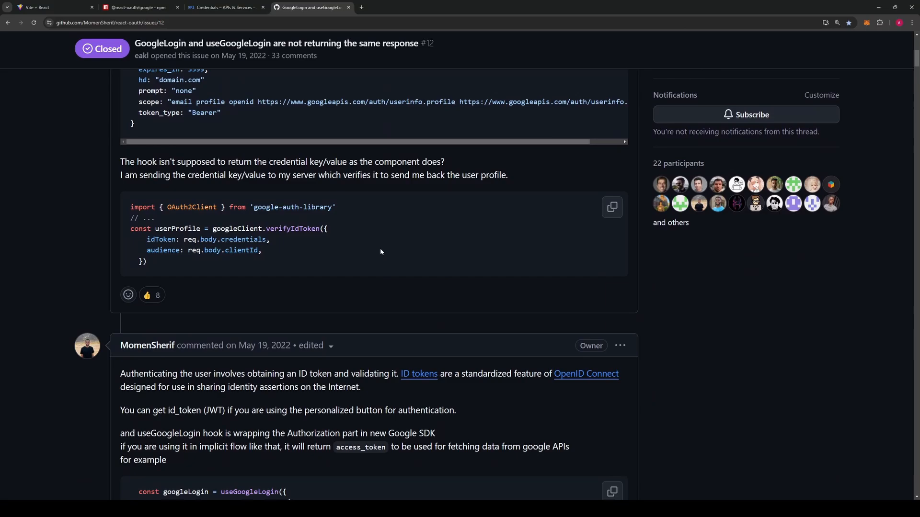
pyautogui.scroll(-3)
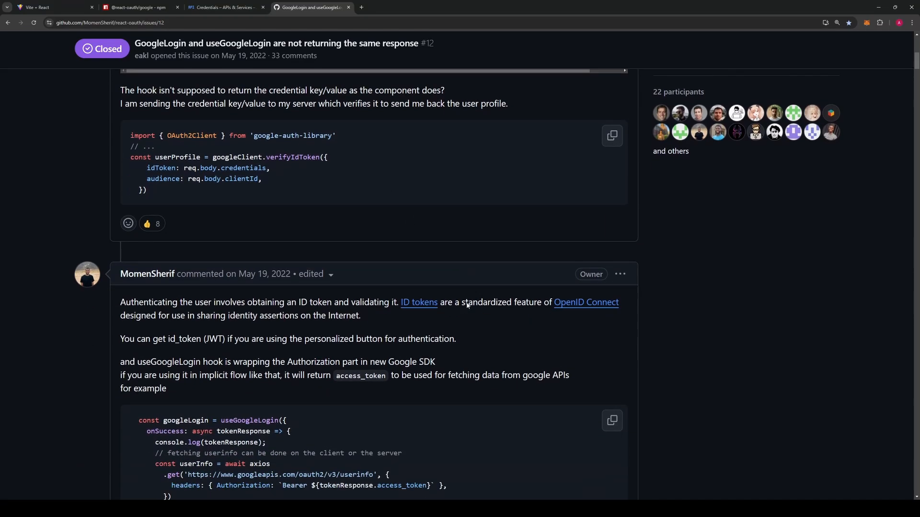
pyautogui.scroll(-3)
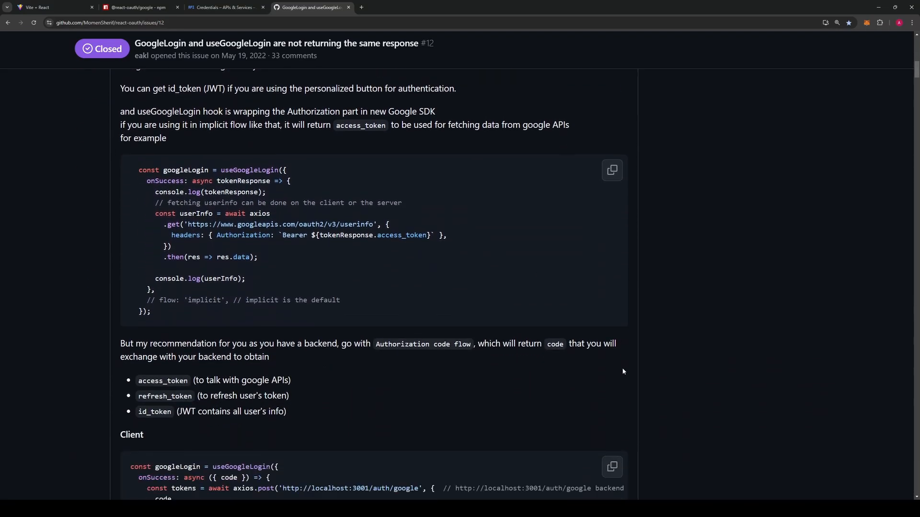
pyautogui.scroll(-3)
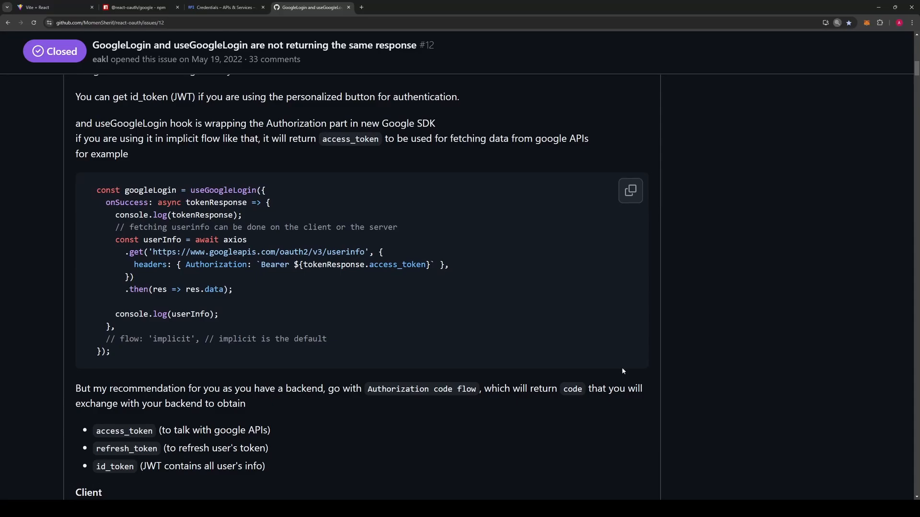
pyautogui.scroll(-3)
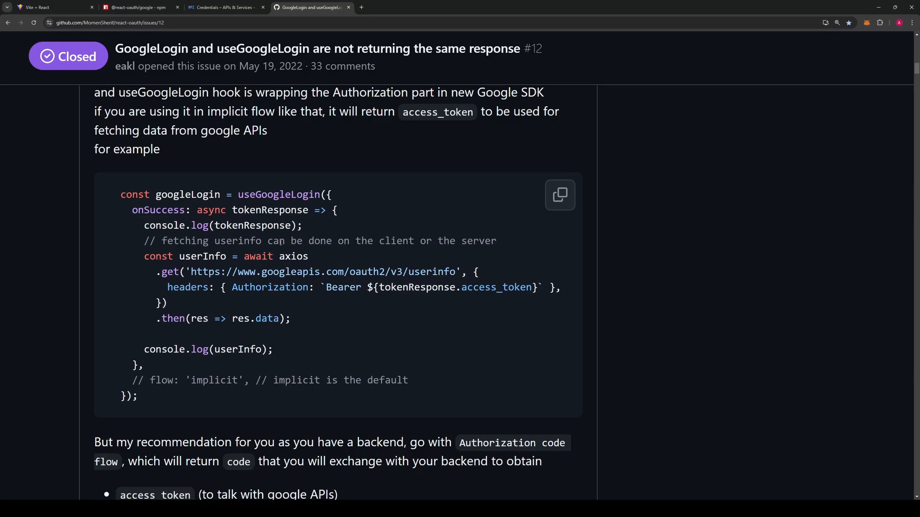
pyautogui.doubleClick(149, 210)
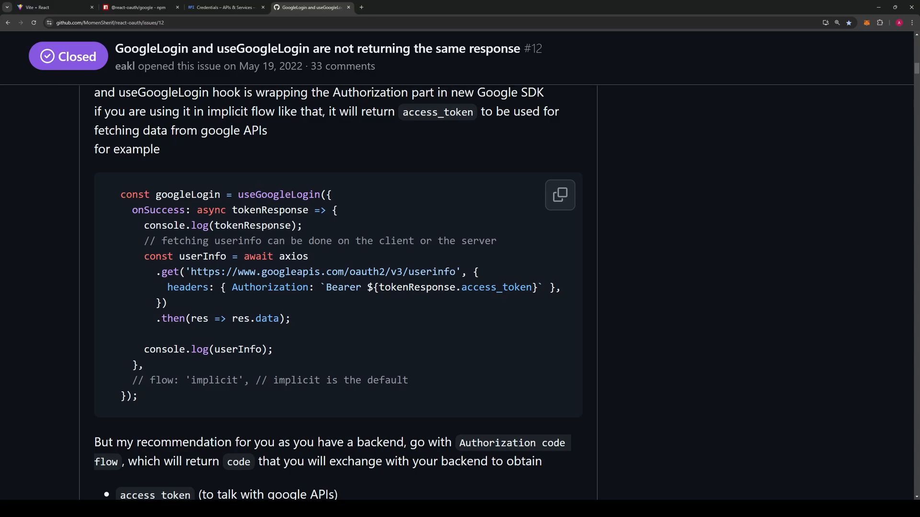
pyautogui.moveTo(197, 209); pyautogui.dragTo(167, 303)
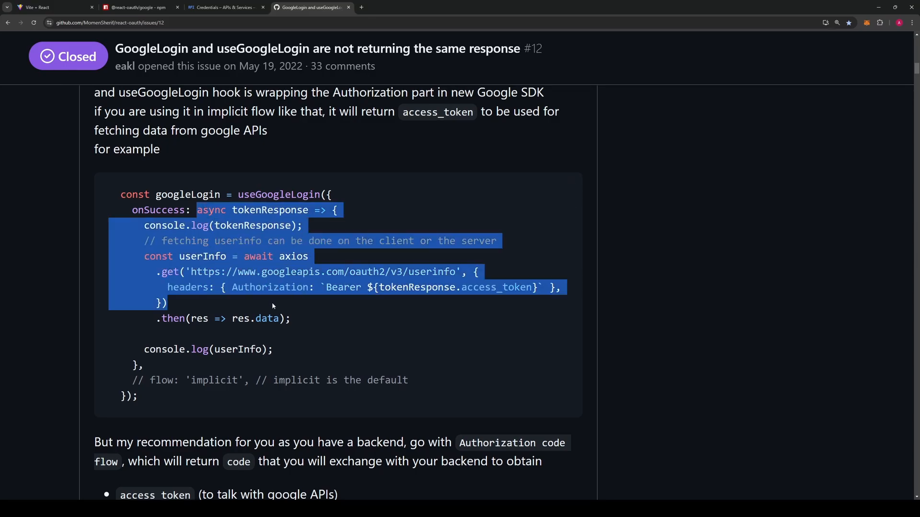
pyautogui.click(467, 349)
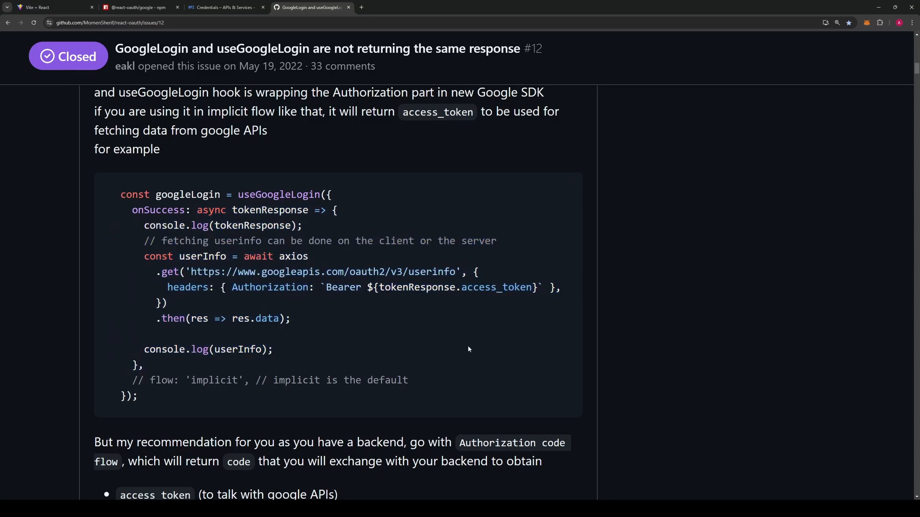
pyautogui.scroll(-3)
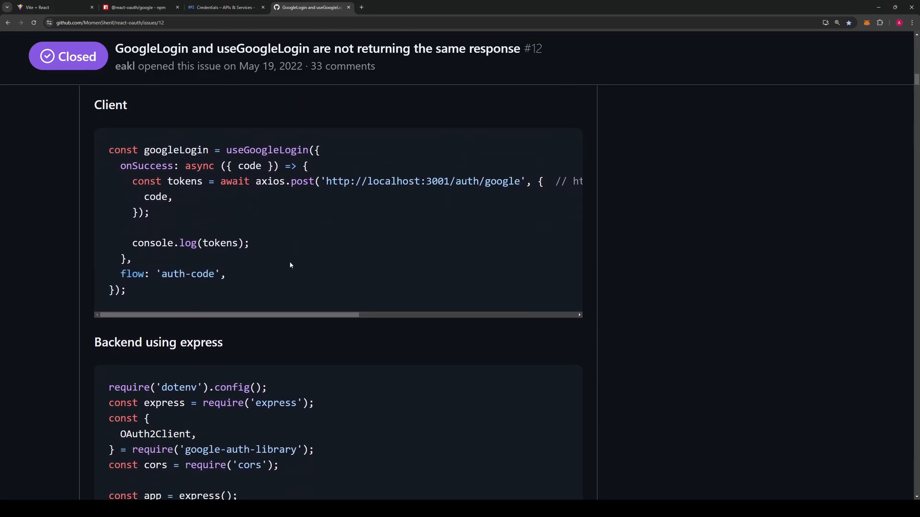
pyautogui.moveTo(516, 232)
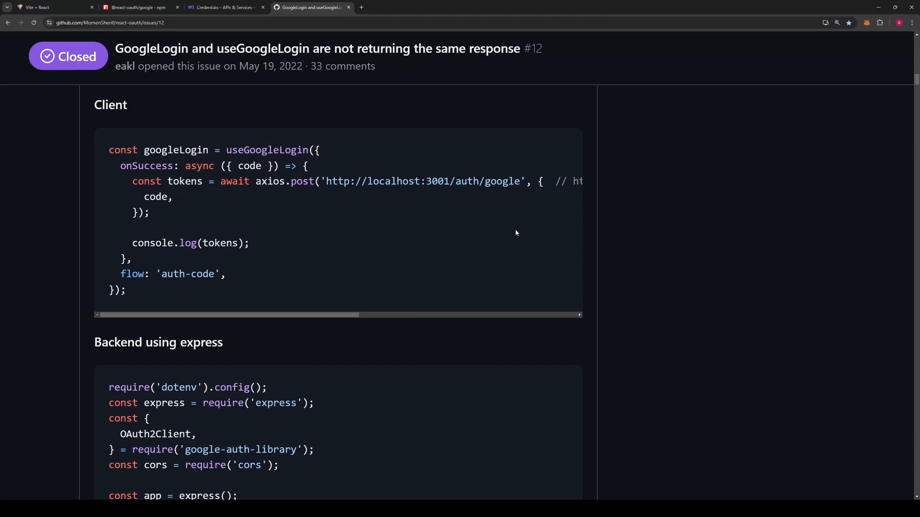
pyautogui.moveTo(256, 180)
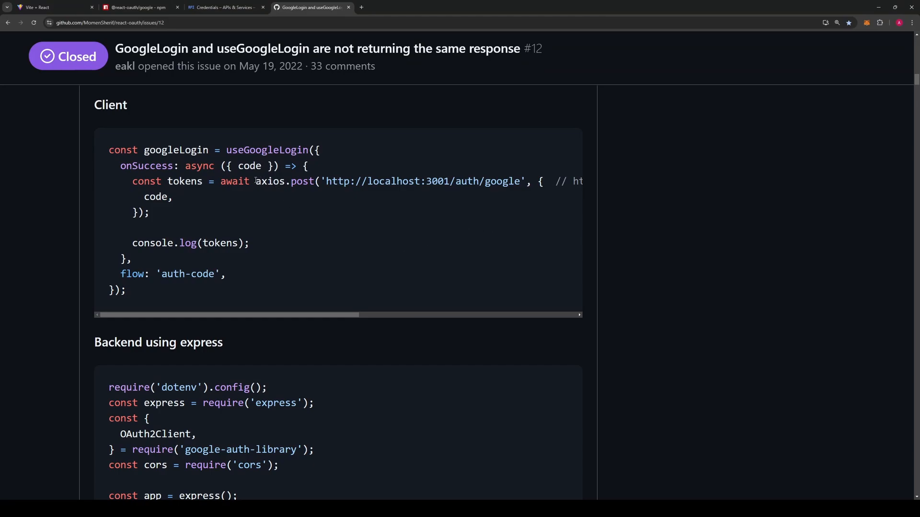
# Step: Highlight the client axios post call, the backend OAuth2Client import, and the /auth/google route
pyautogui.moveTo(256, 181); pyautogui.dragTo(526, 182)
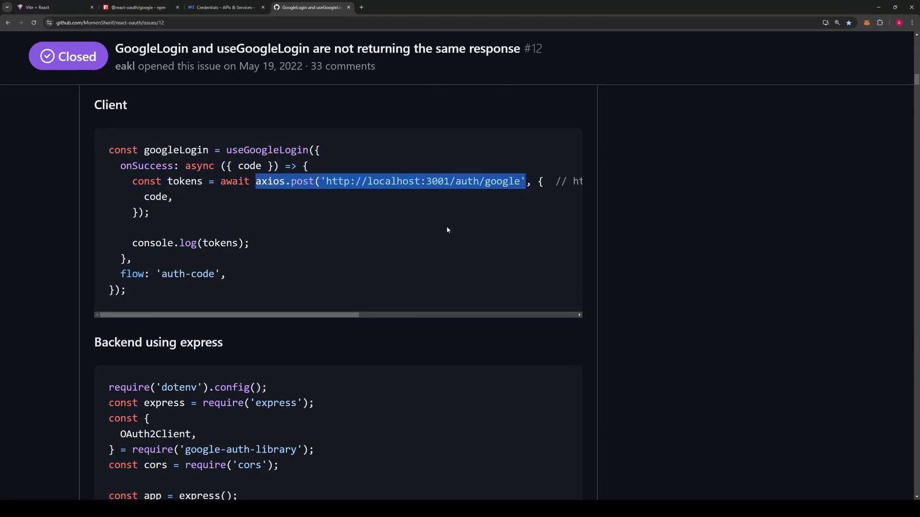
pyautogui.hscroll(3)
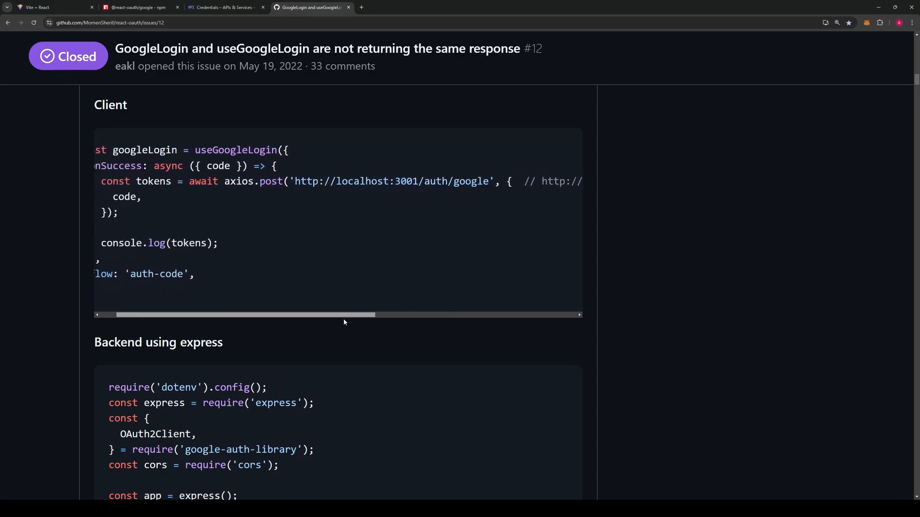
pyautogui.scroll(-3)
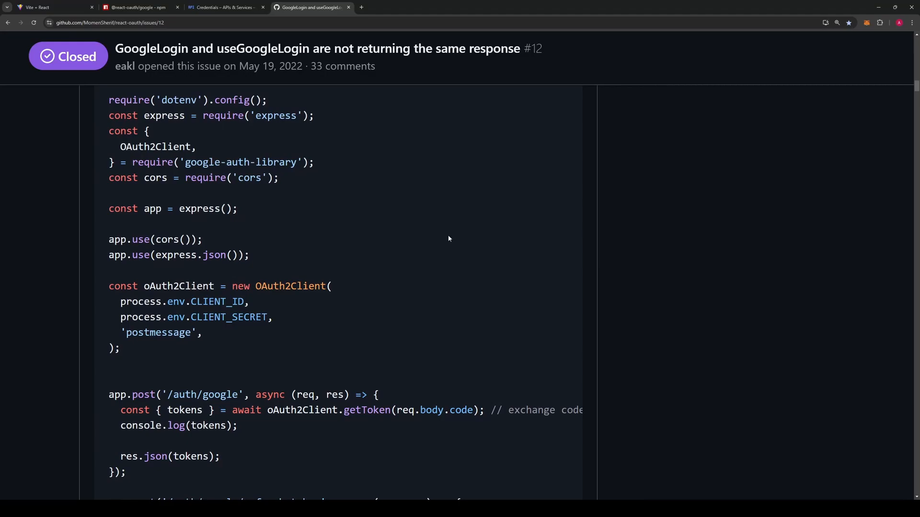
pyautogui.moveTo(109, 130); pyautogui.dragTo(314, 162)
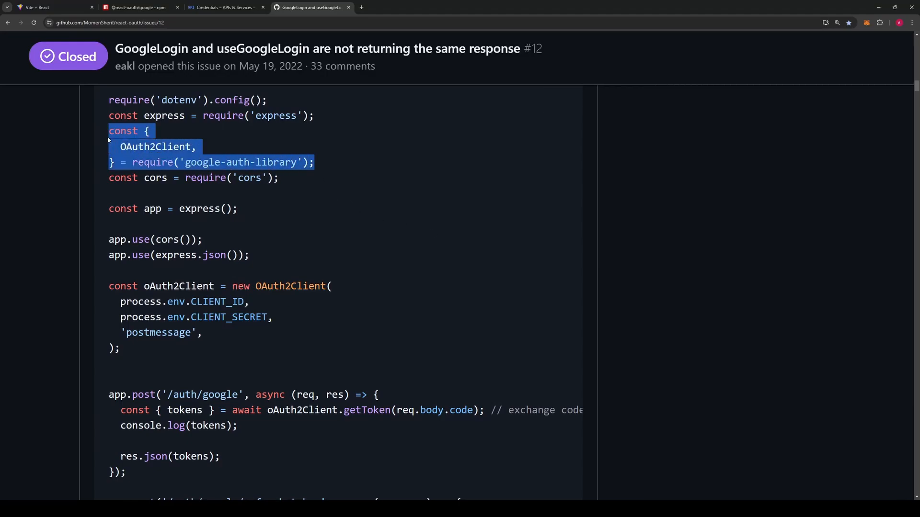
pyautogui.scroll(-3)
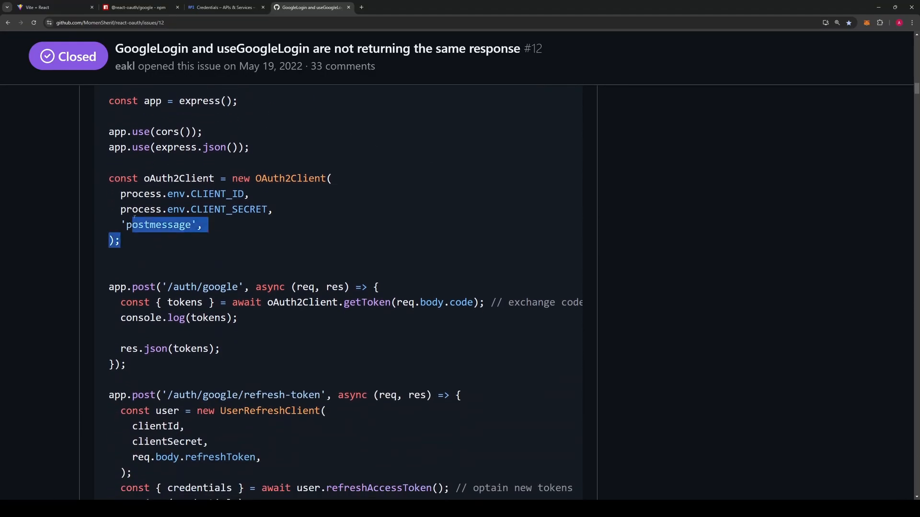
pyautogui.scroll(-3)
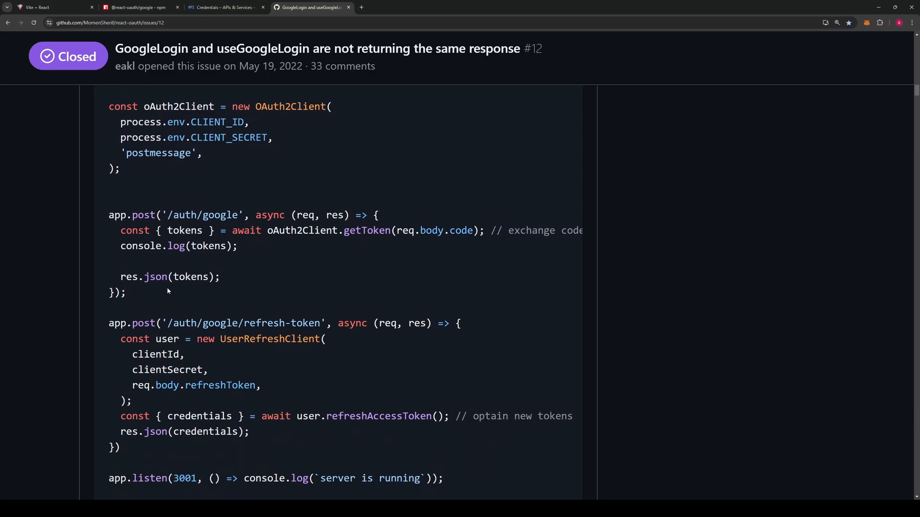
pyautogui.moveTo(108, 215); pyautogui.dragTo(126, 293)
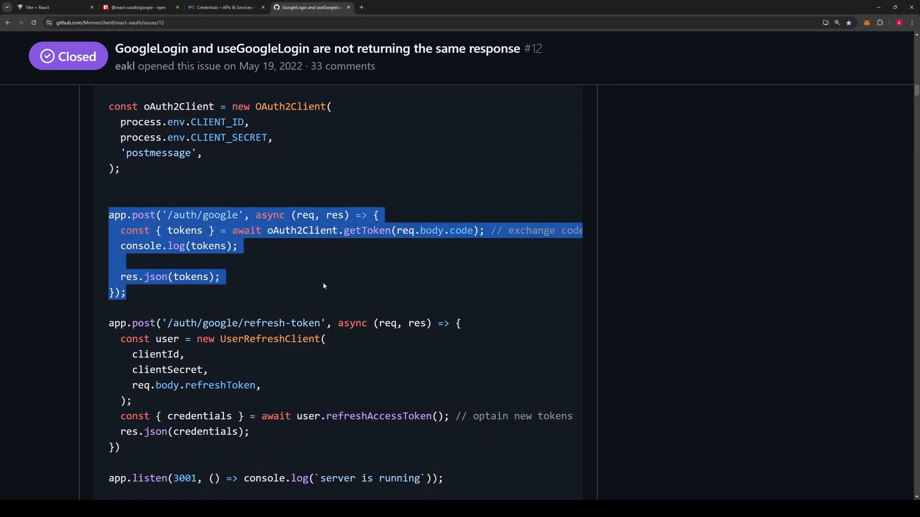